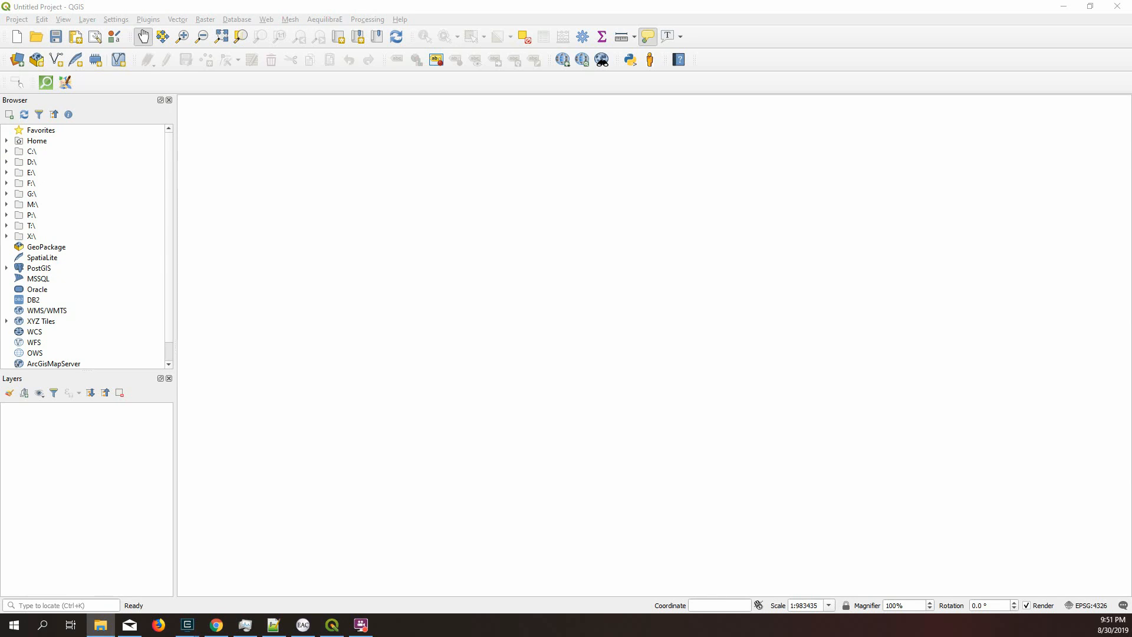
pyautogui.moveTo(333, 6)
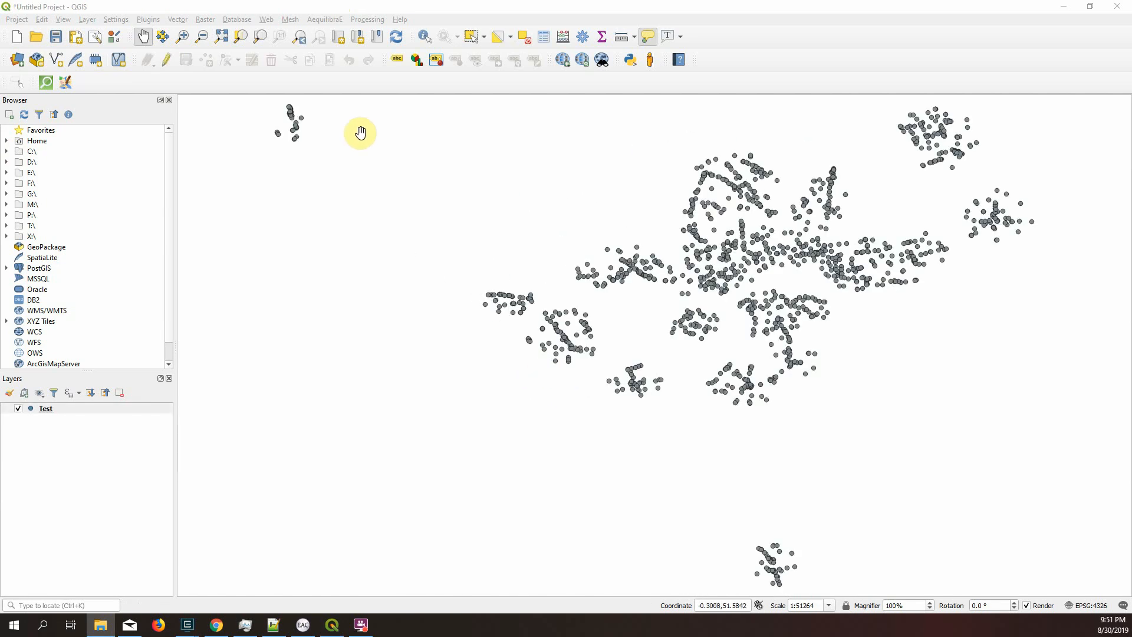
pyautogui.moveTo(236, 186)
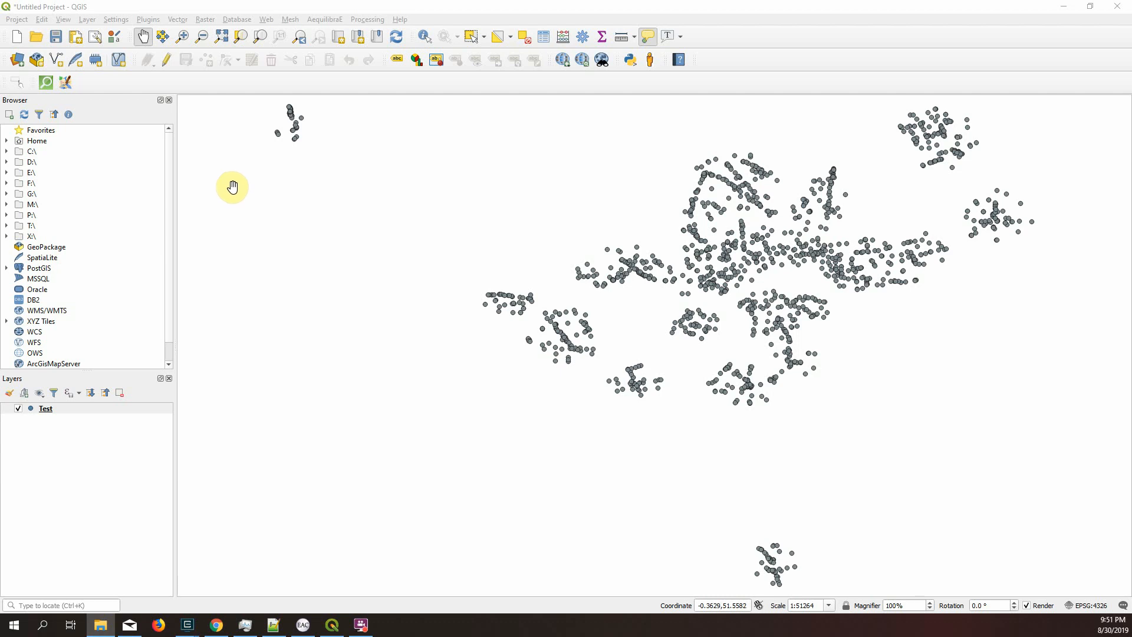
pyautogui.moveTo(675, 286)
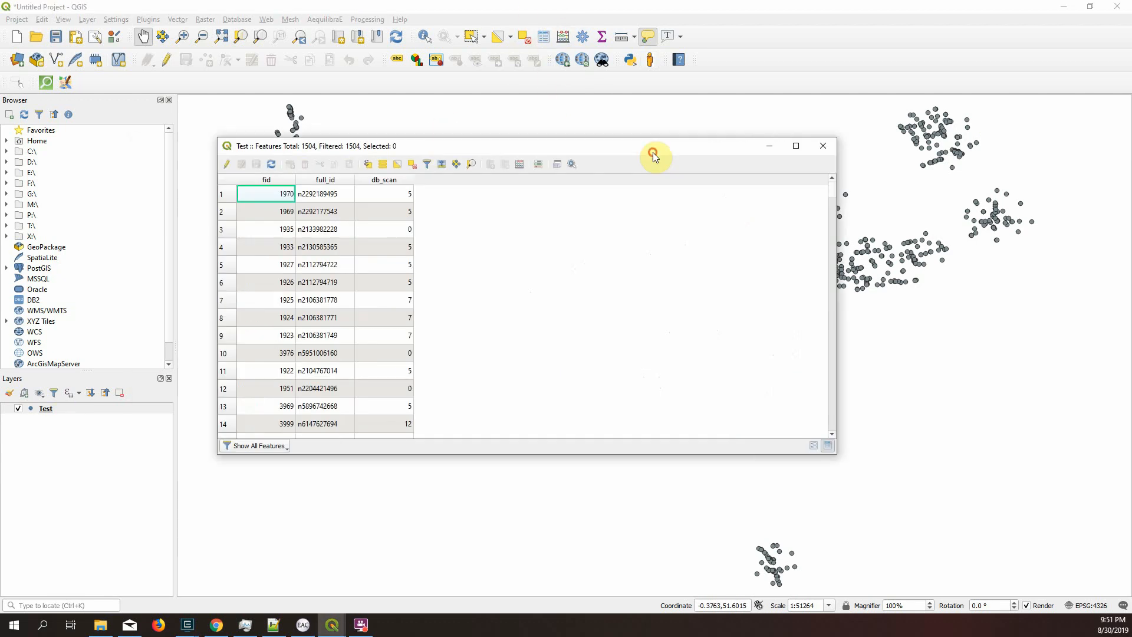
pyautogui.moveTo(382, 262)
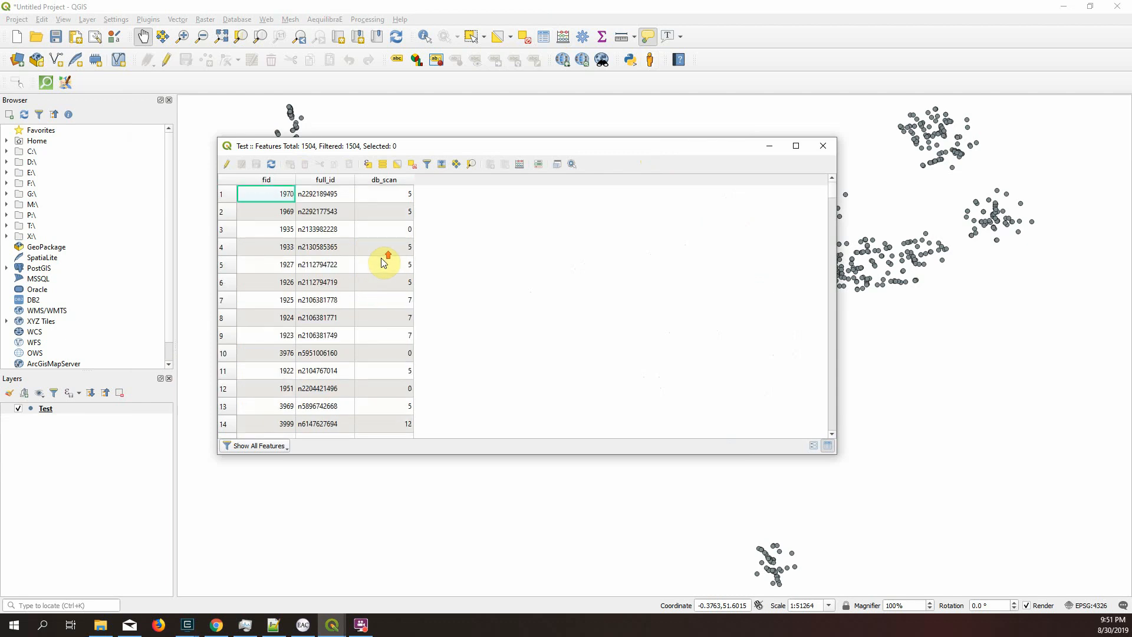
pyautogui.click(381, 180)
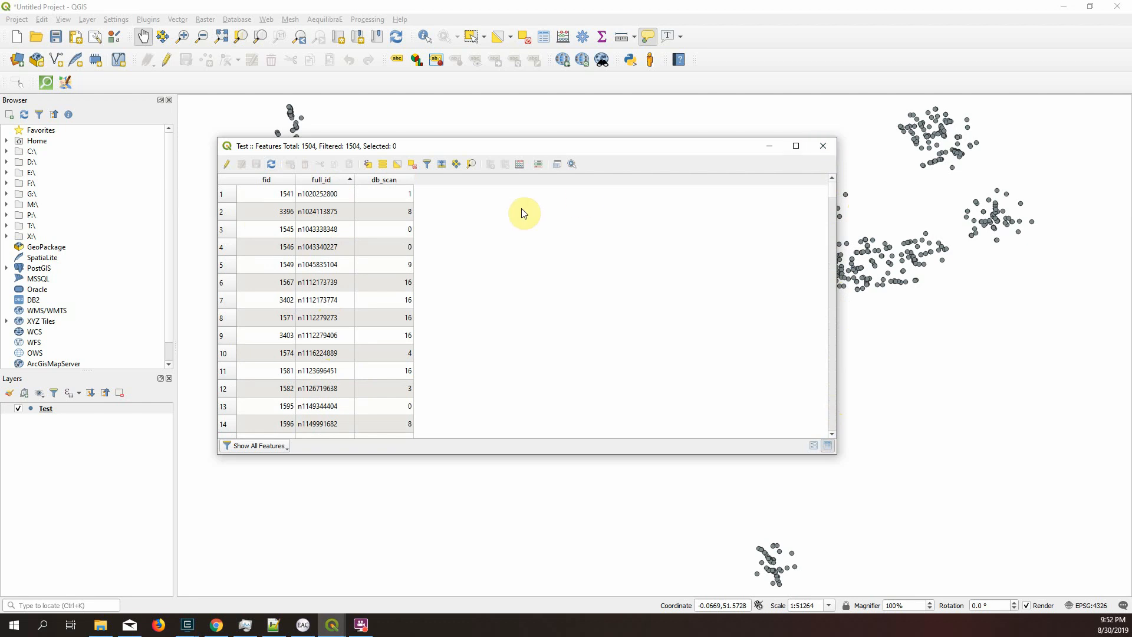
pyautogui.moveTo(799, 161)
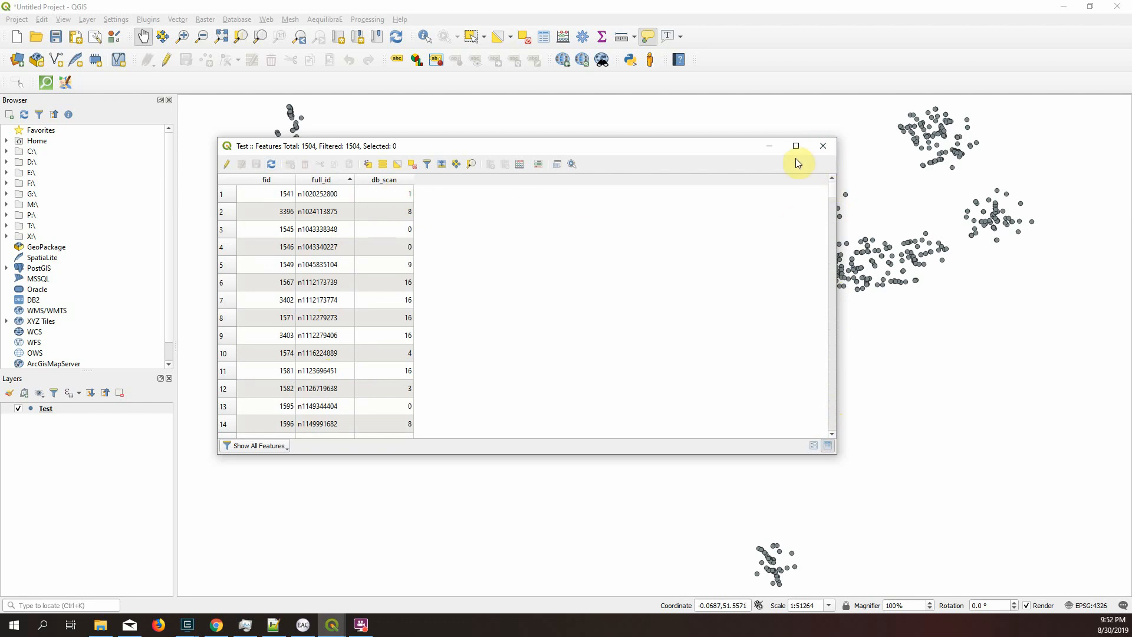
pyautogui.click(822, 145)
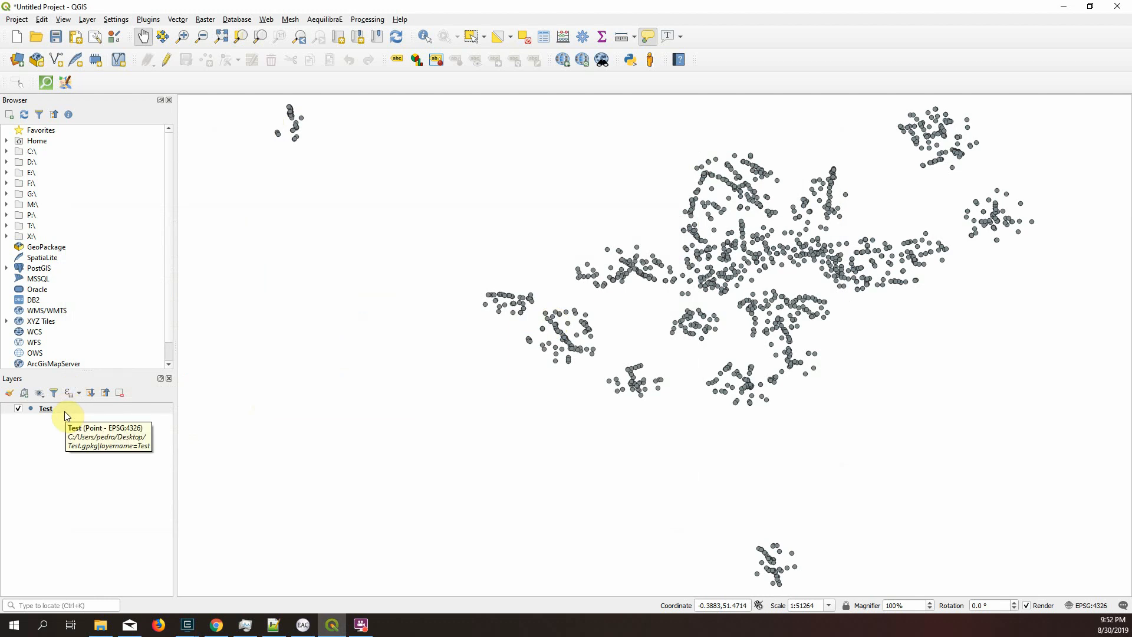
# - Style the Test layer as Categorized on the db_scan column and classify the clusters
pyautogui.doubleClick(46, 408)
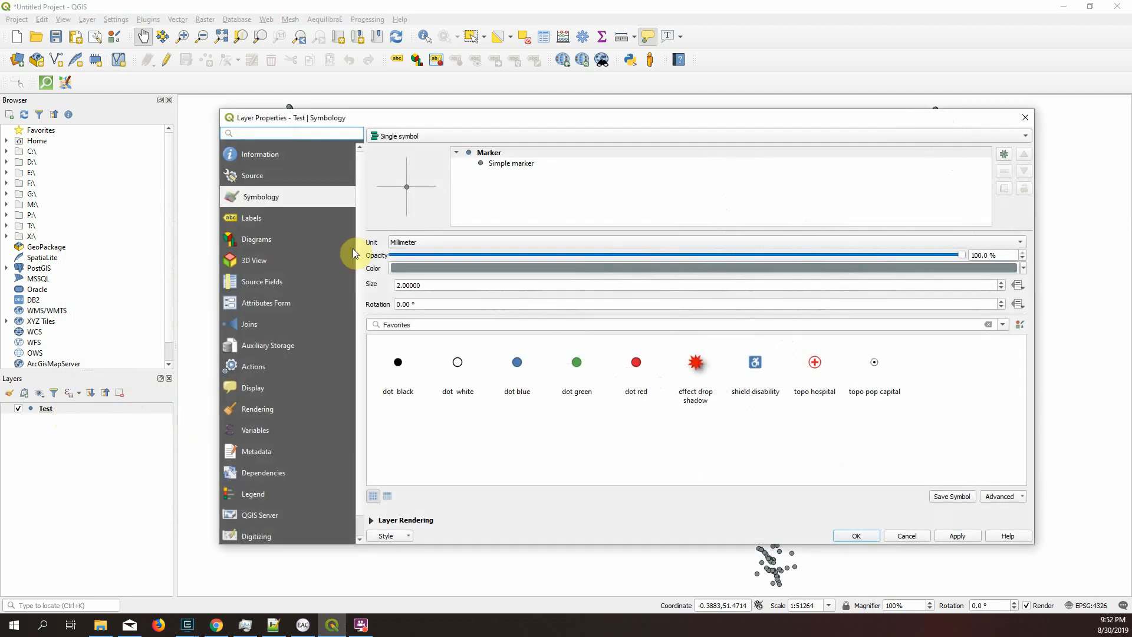
pyautogui.click(396, 135)
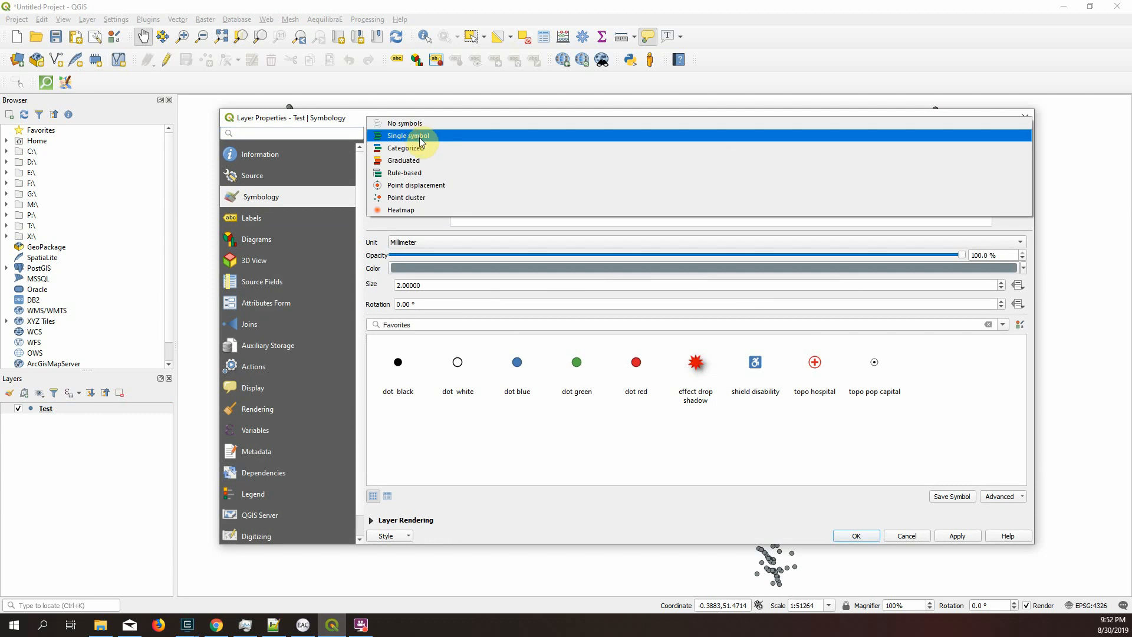
pyautogui.click(407, 149)
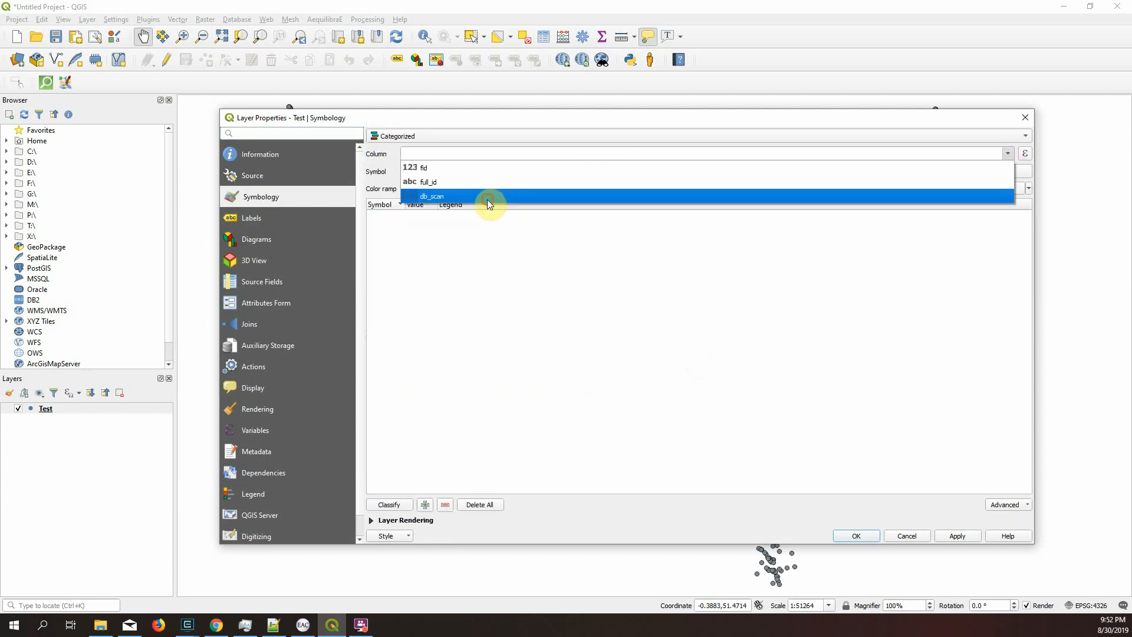
pyautogui.click(856, 536)
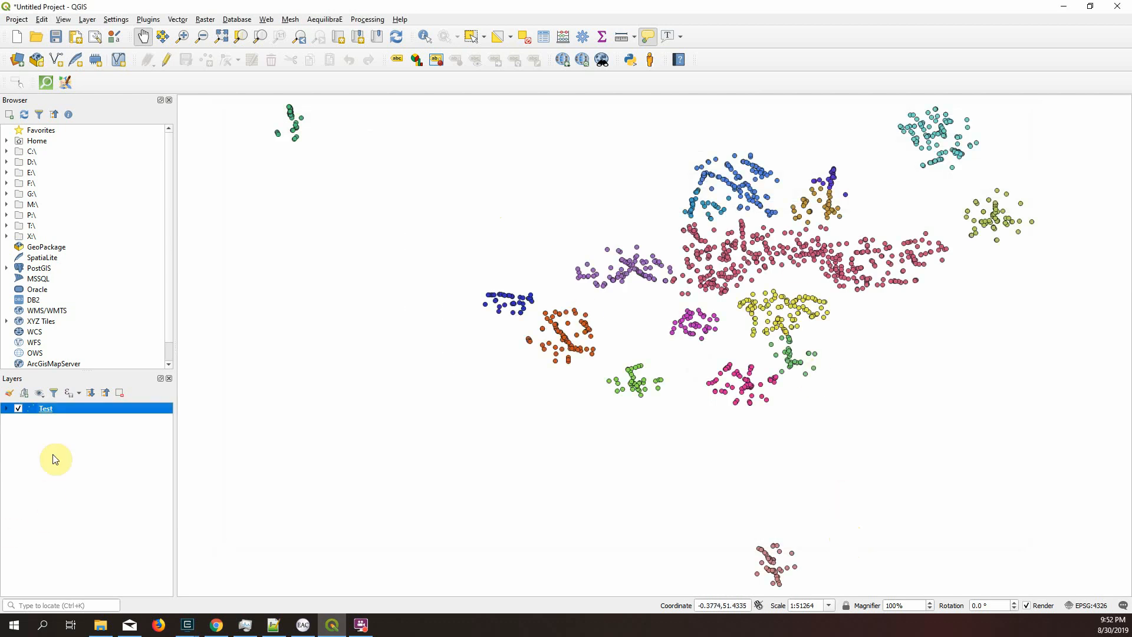
# - Expand the Test layer's categories and toggle cluster 0 on and off on the map
pyautogui.click(6, 408)
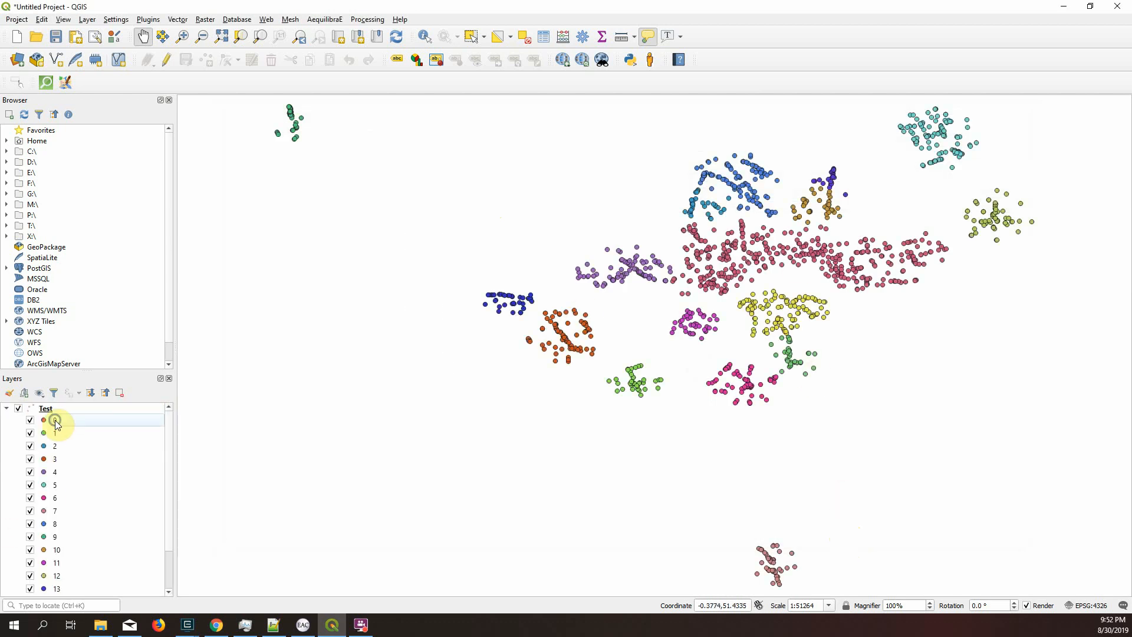
pyautogui.click(55, 421)
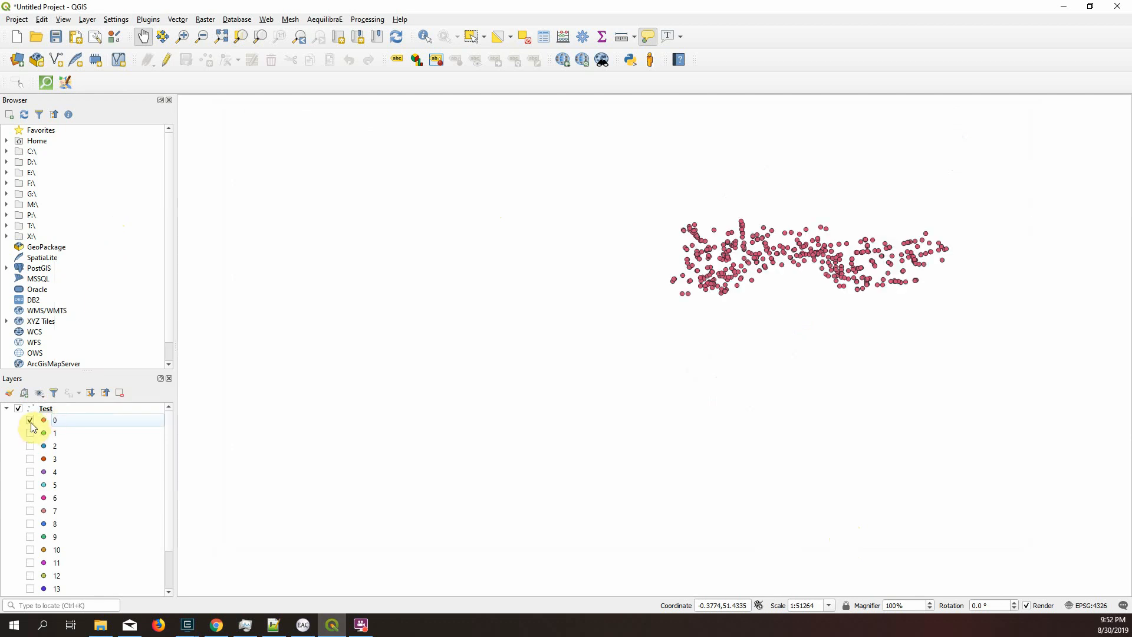
pyautogui.click(30, 459)
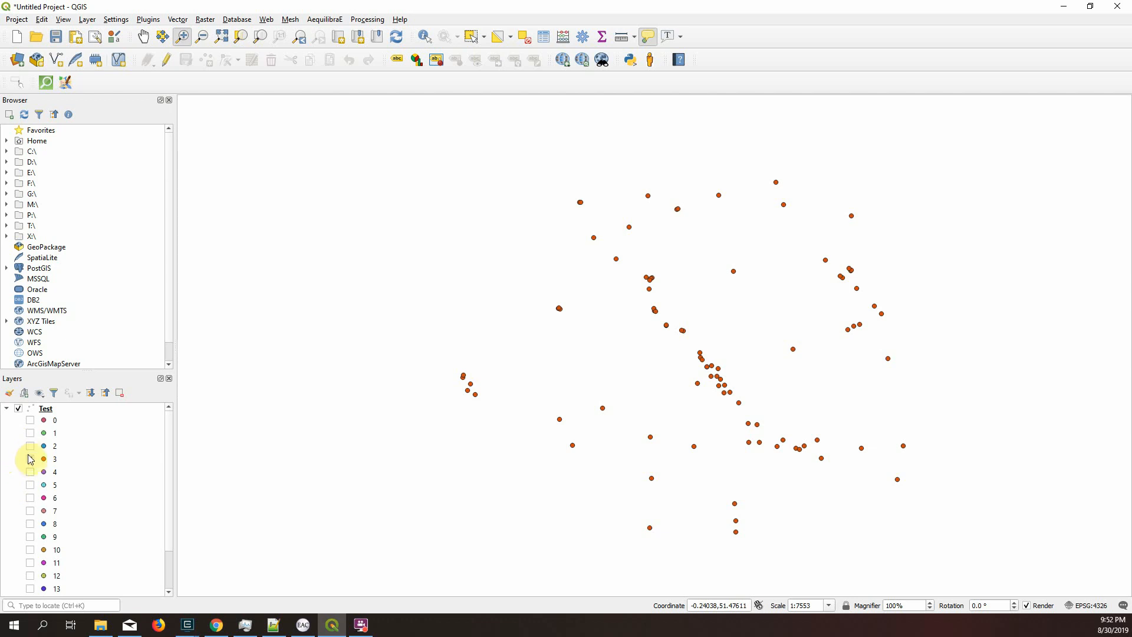
# - Restore all cluster categories via Show All Items and bring up the layer's options
pyautogui.rightClick(42, 459)
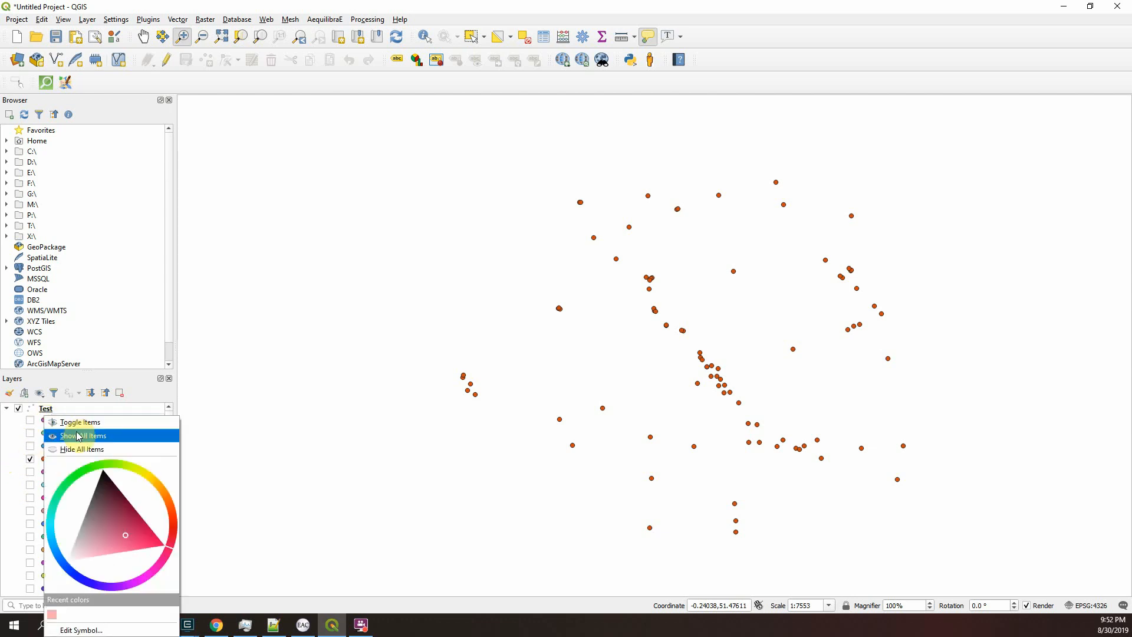
pyautogui.click(82, 435)
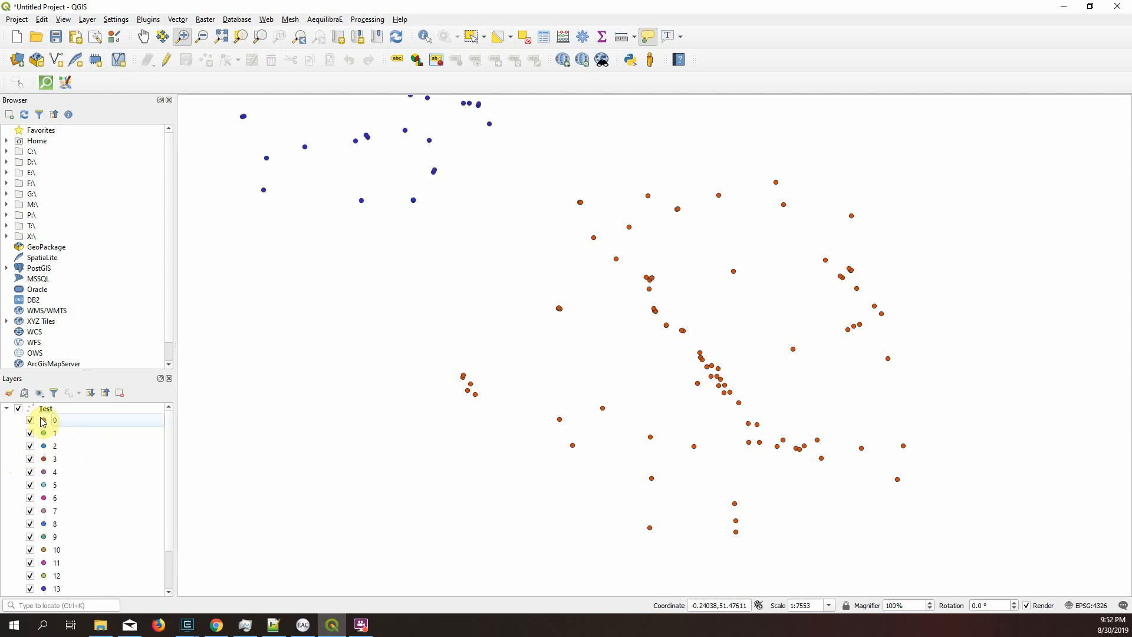
pyautogui.rightClick(45, 409)
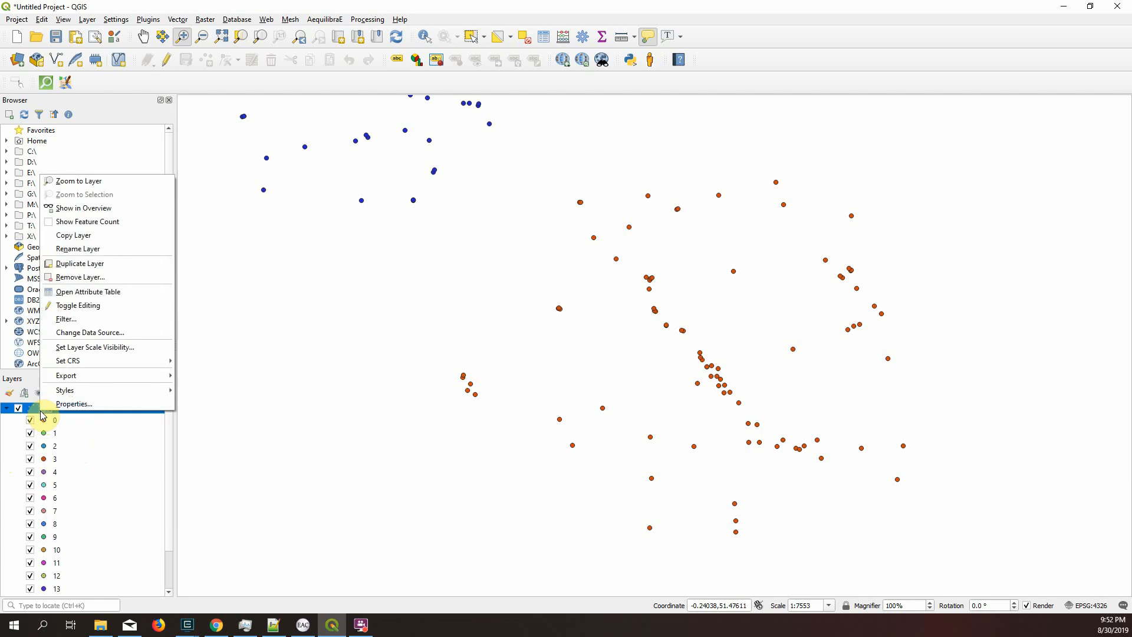
# - Recategorize the Test layer by full_id, accepting the warning to create 1504 categories
pyautogui.click(73, 403)
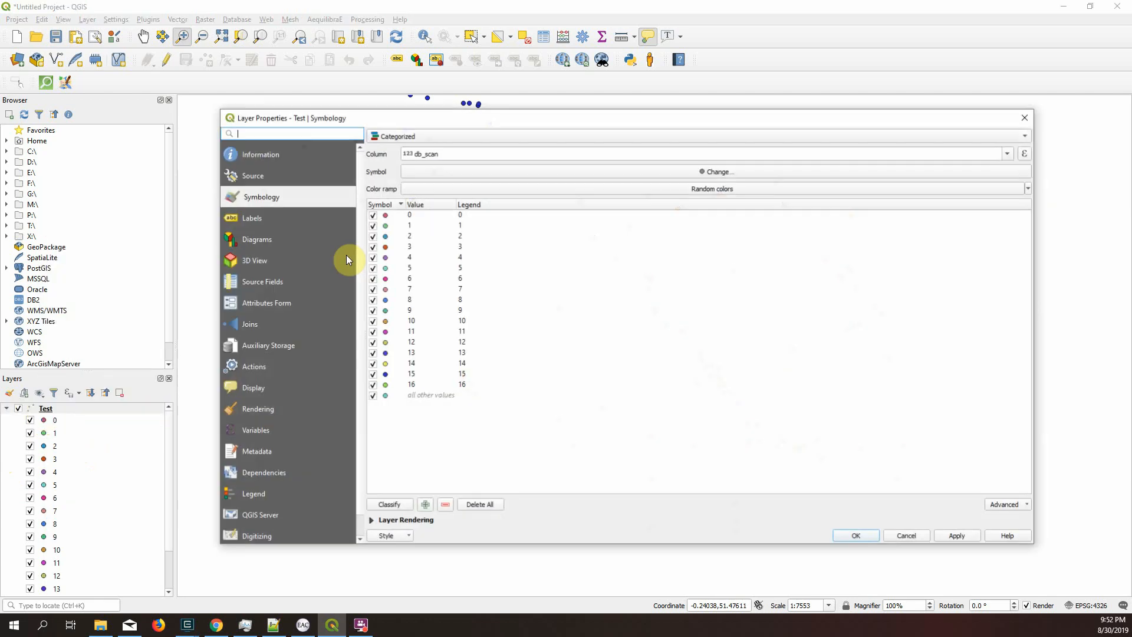
pyautogui.click(1009, 154)
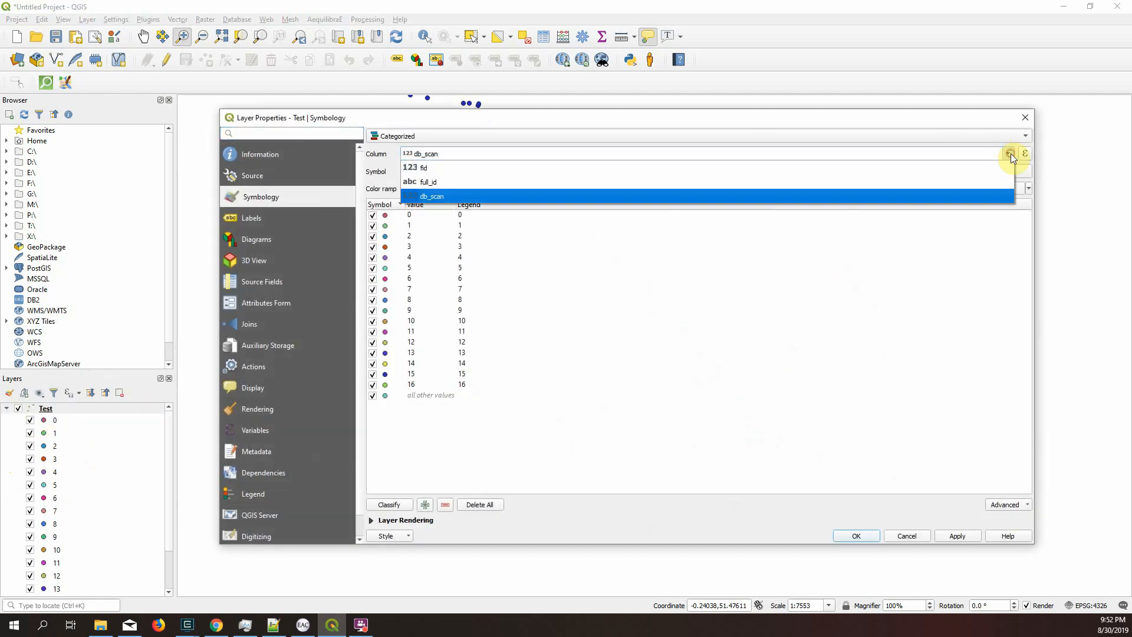
pyautogui.click(427, 181)
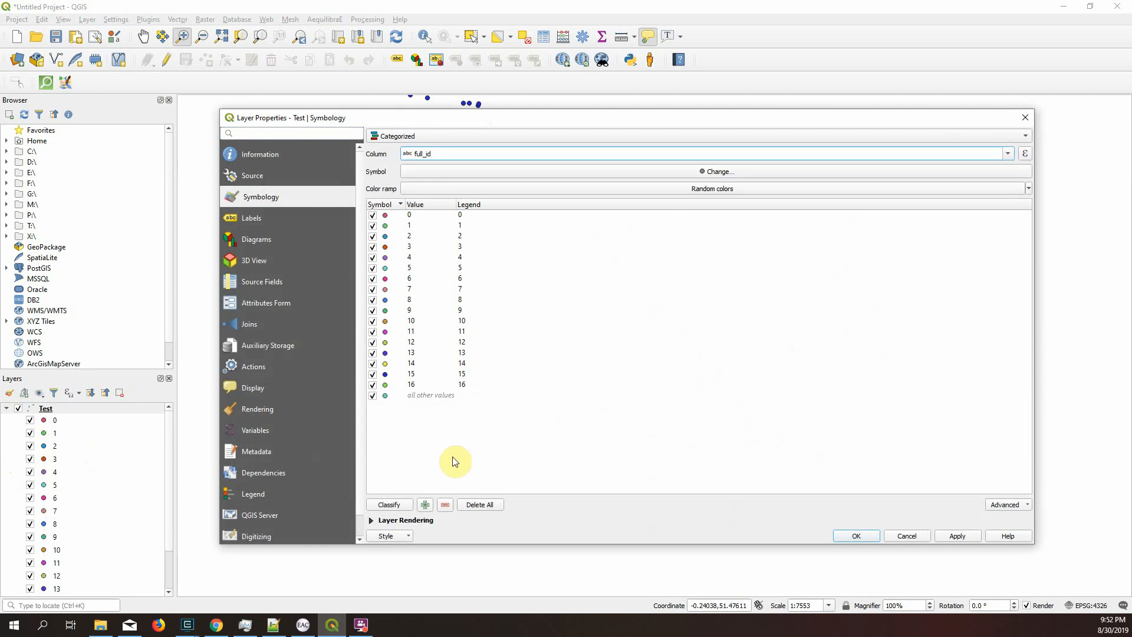
pyautogui.click(388, 503)
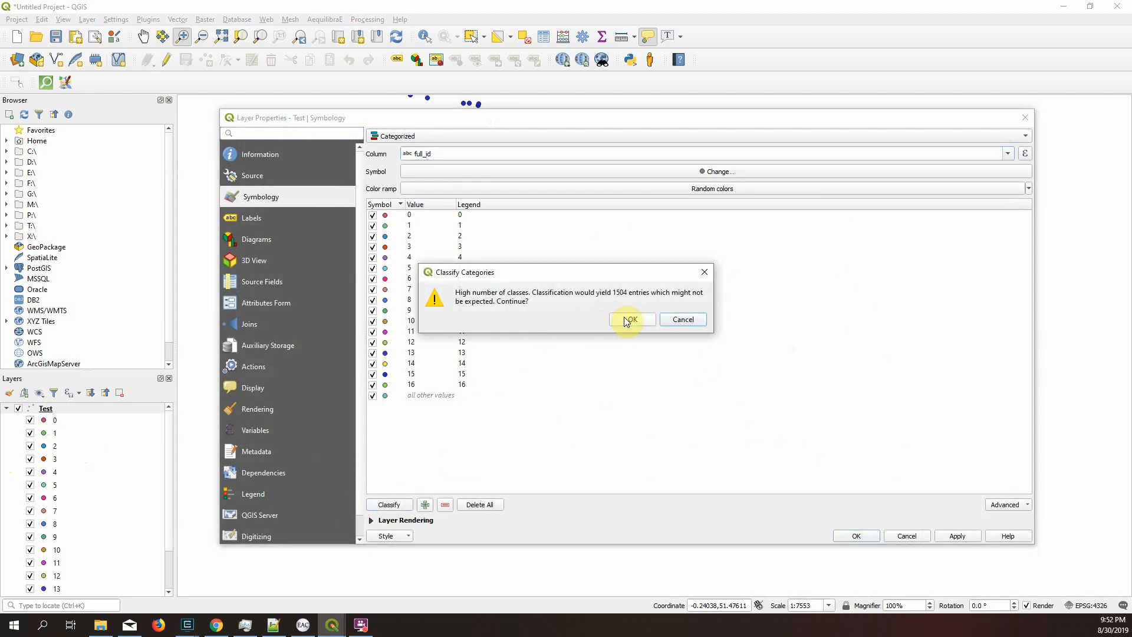
pyautogui.click(629, 320)
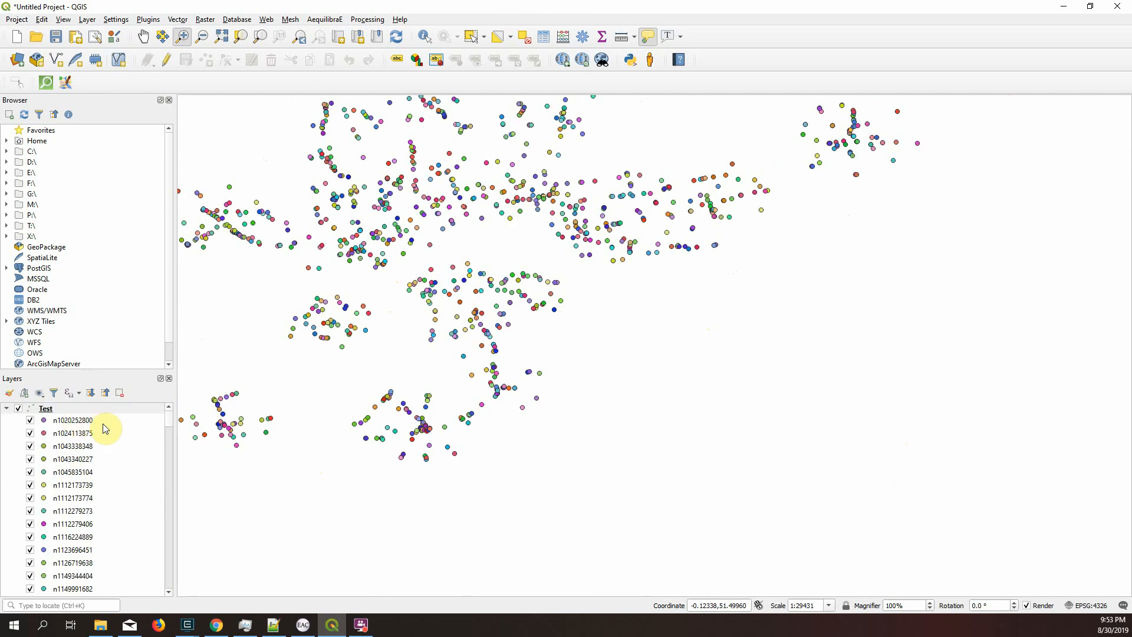
# - Bring up the Test layer's context menu in the Layers panel
pyautogui.rightClick(43, 420)
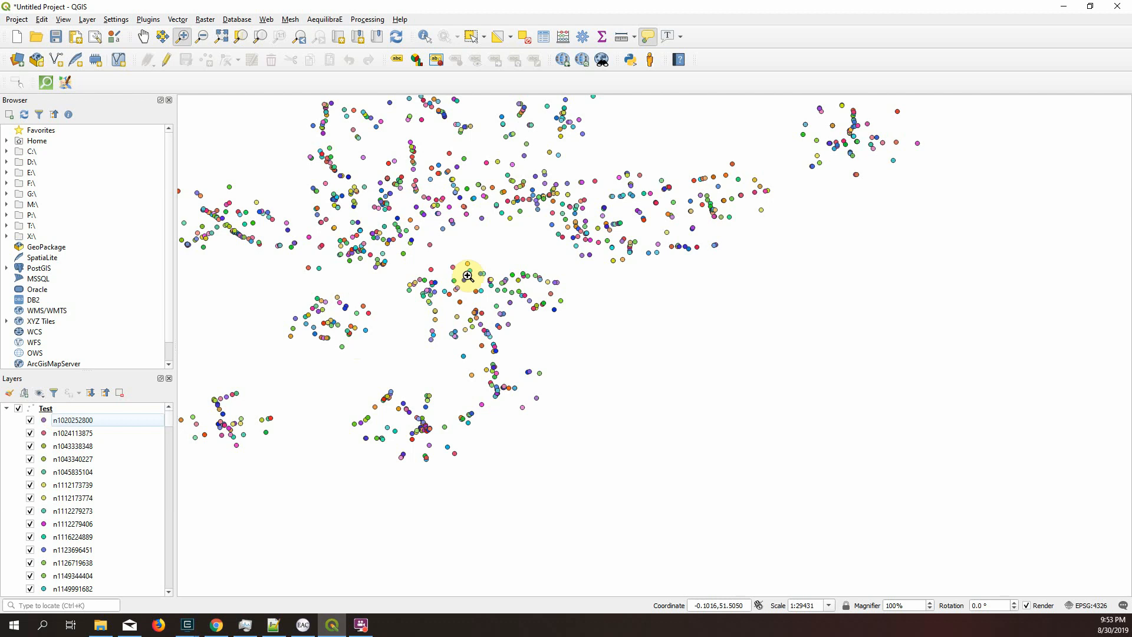
pyautogui.moveTo(303, 297)
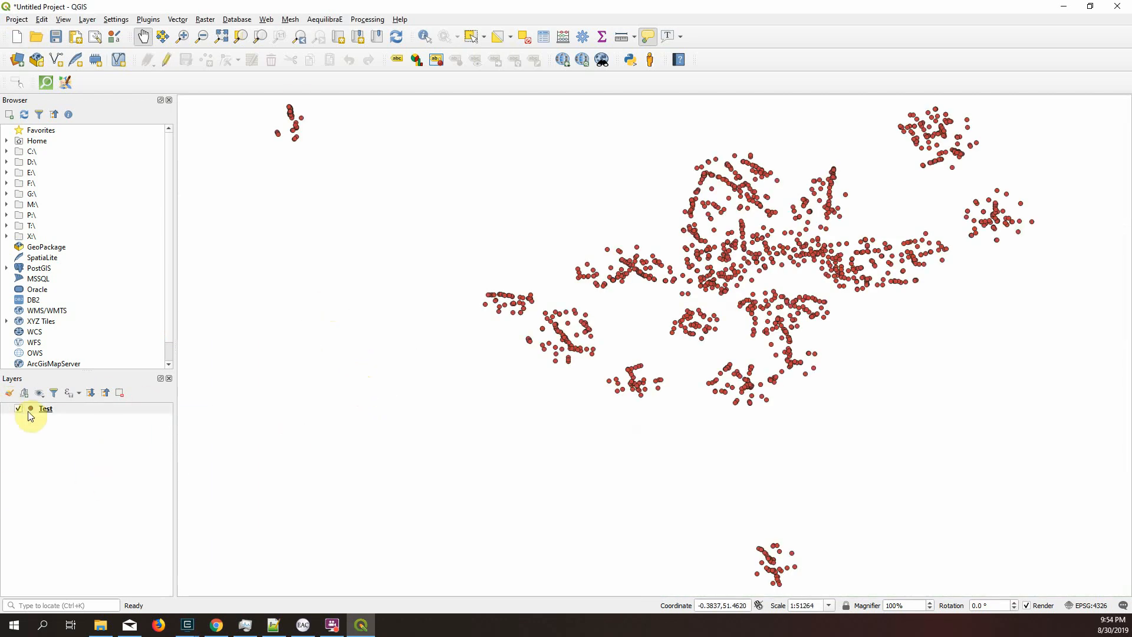
# - Categorize the Test layer by db_scan again, giving clusters 0 to 16 their own colours
pyautogui.doubleClick(46, 409)
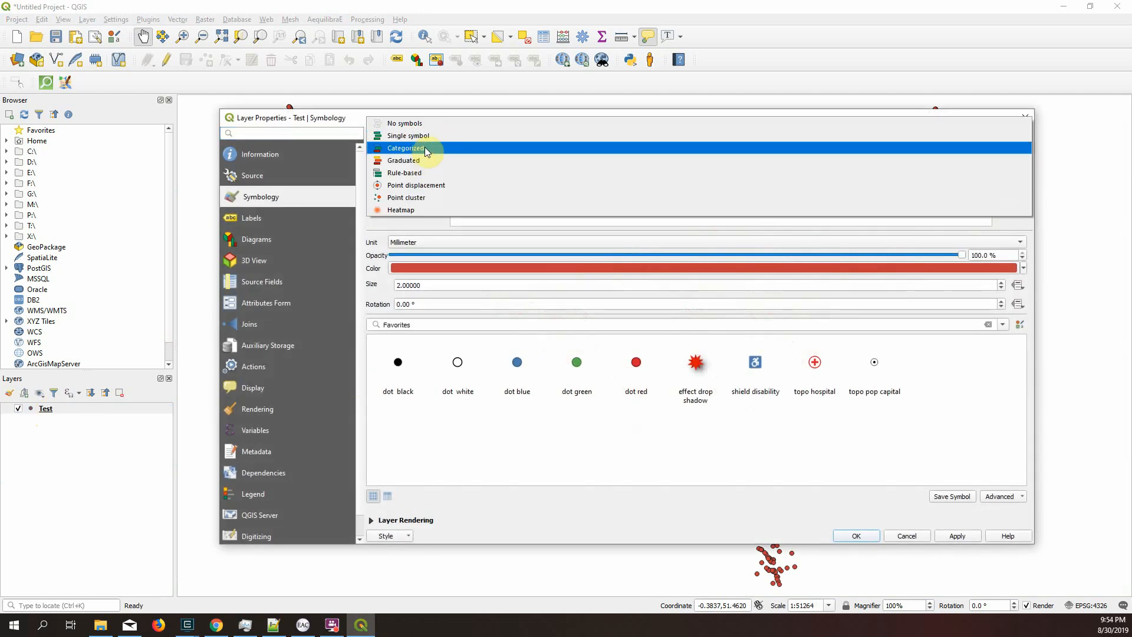
pyautogui.click(406, 149)
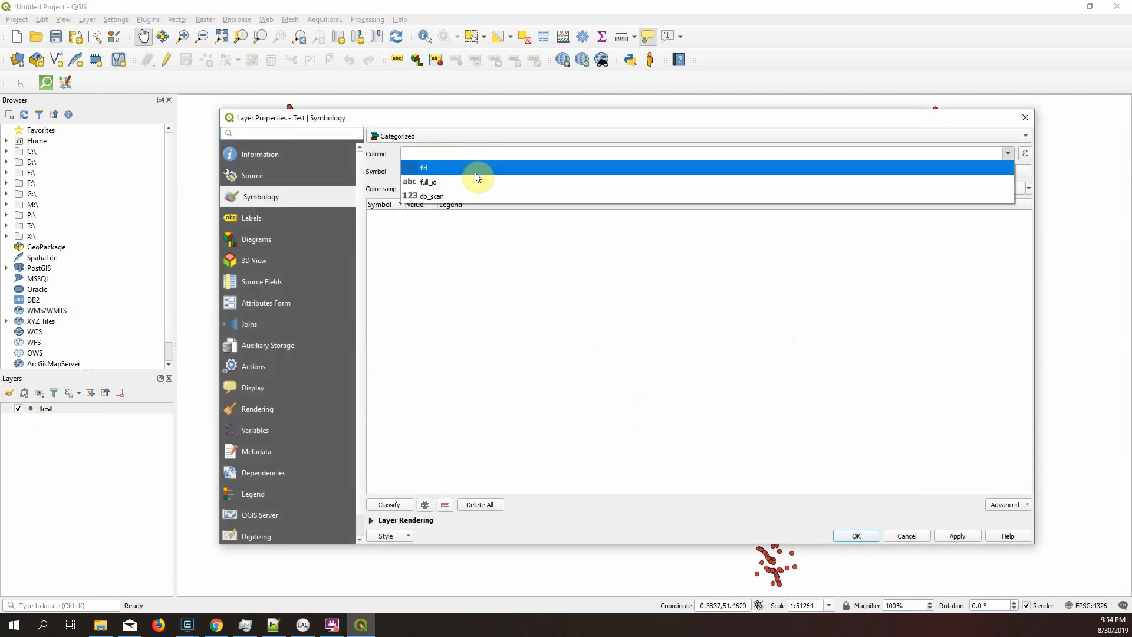
pyautogui.click(432, 196)
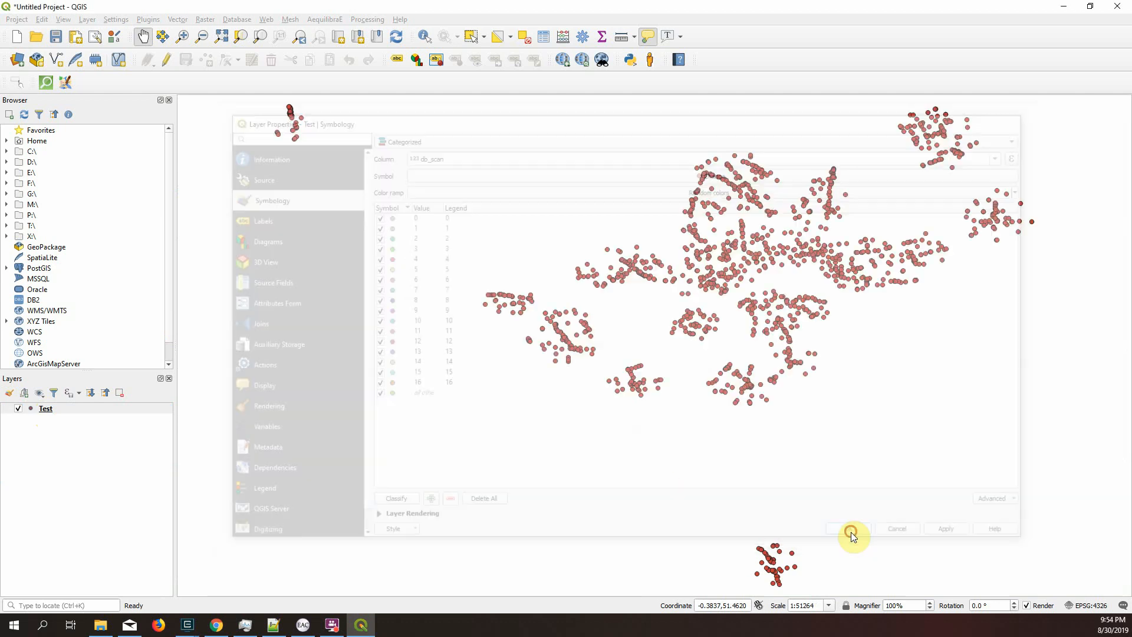
pyautogui.click(849, 528)
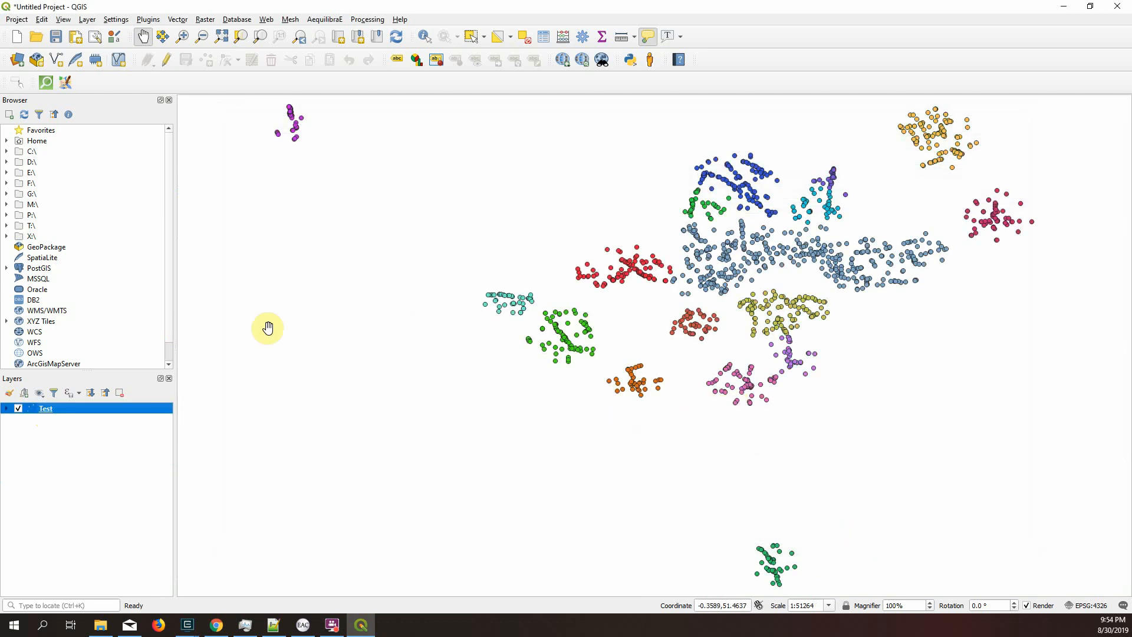
pyautogui.moveTo(132, 107)
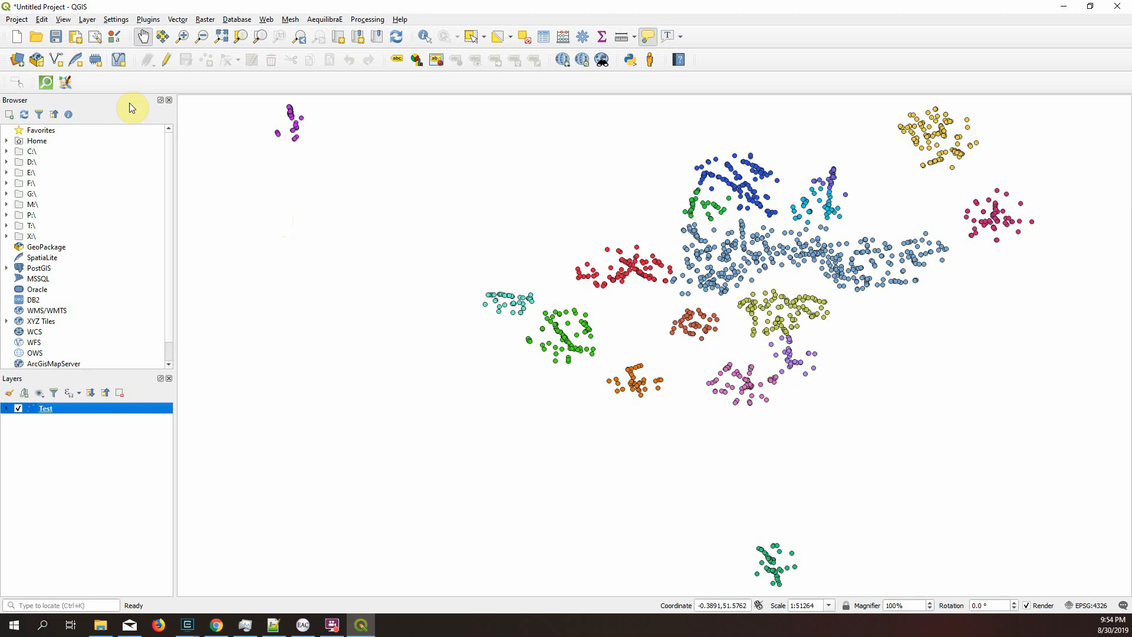
pyautogui.moveTo(153, 20)
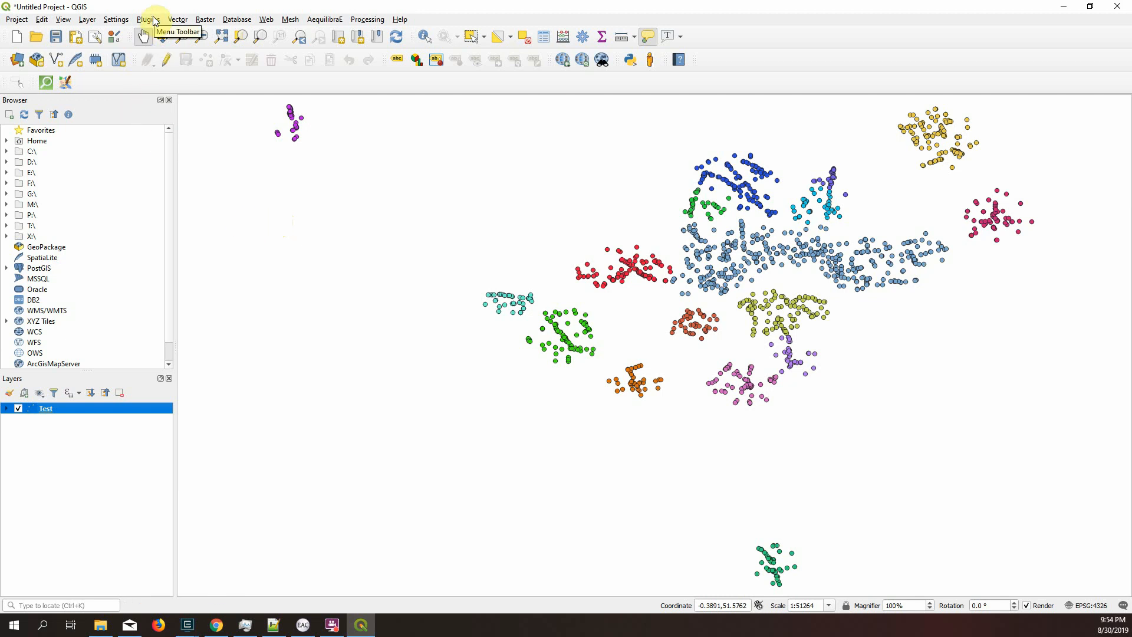
pyautogui.moveTo(173, 13)
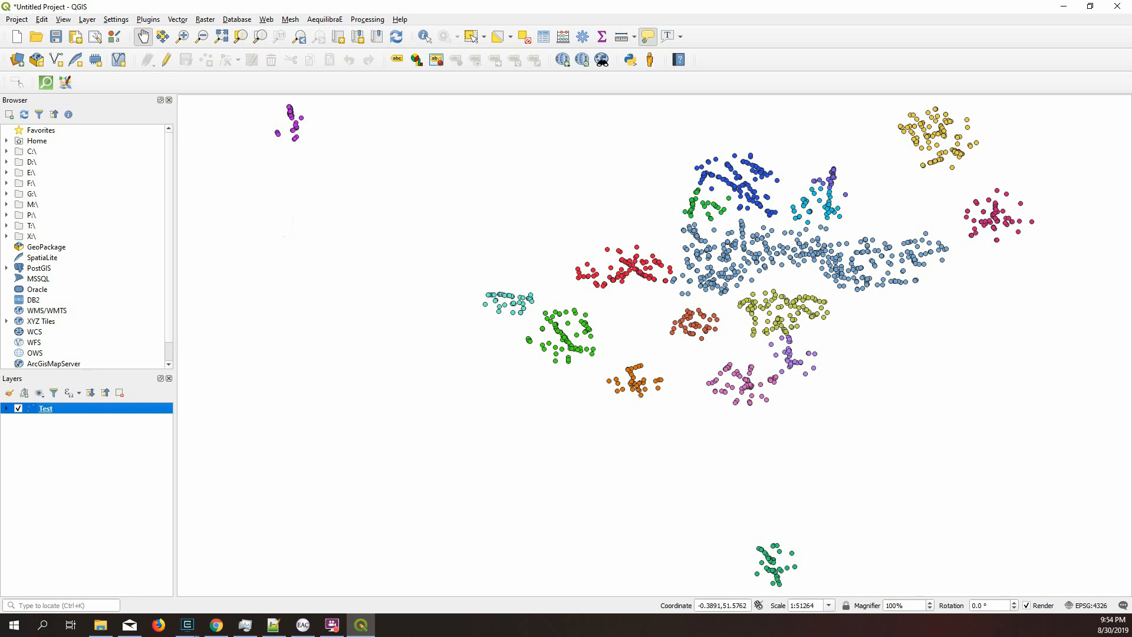
pyautogui.moveTo(148, 20)
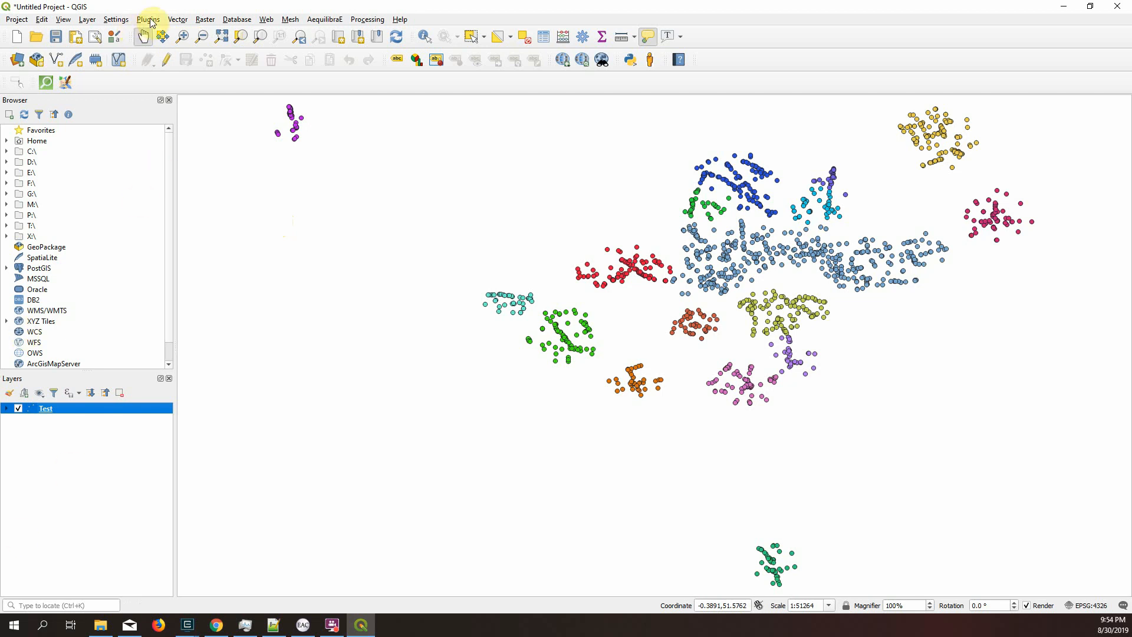
# - Bring up the Plugins menu from the menu bar, closing and reopening it
pyautogui.click(148, 20)
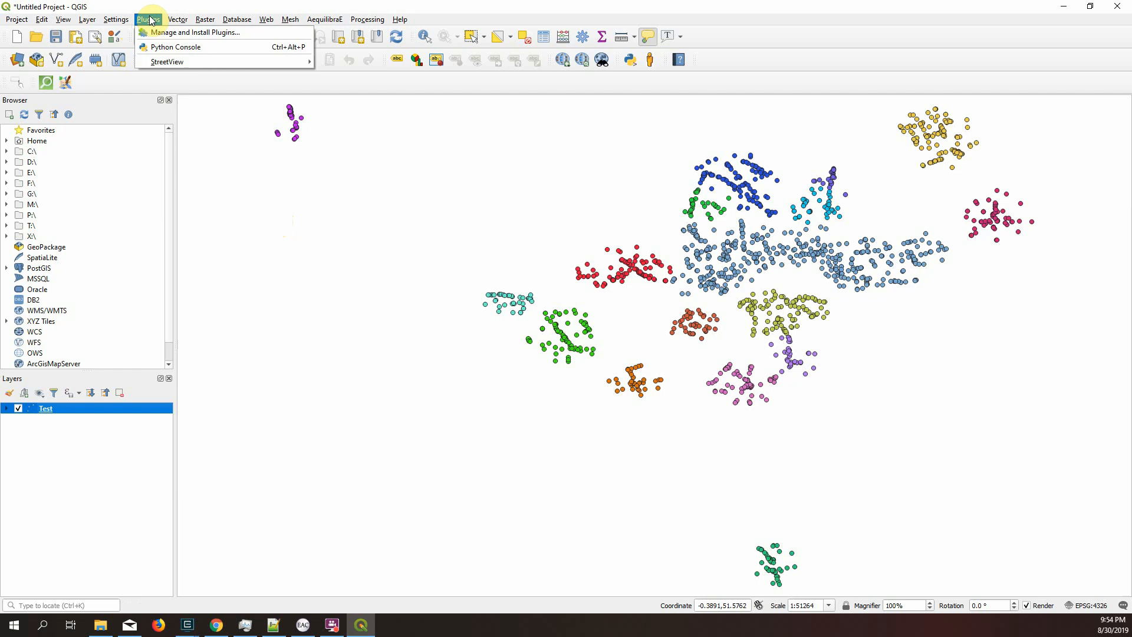
pyautogui.moveTo(192, 32)
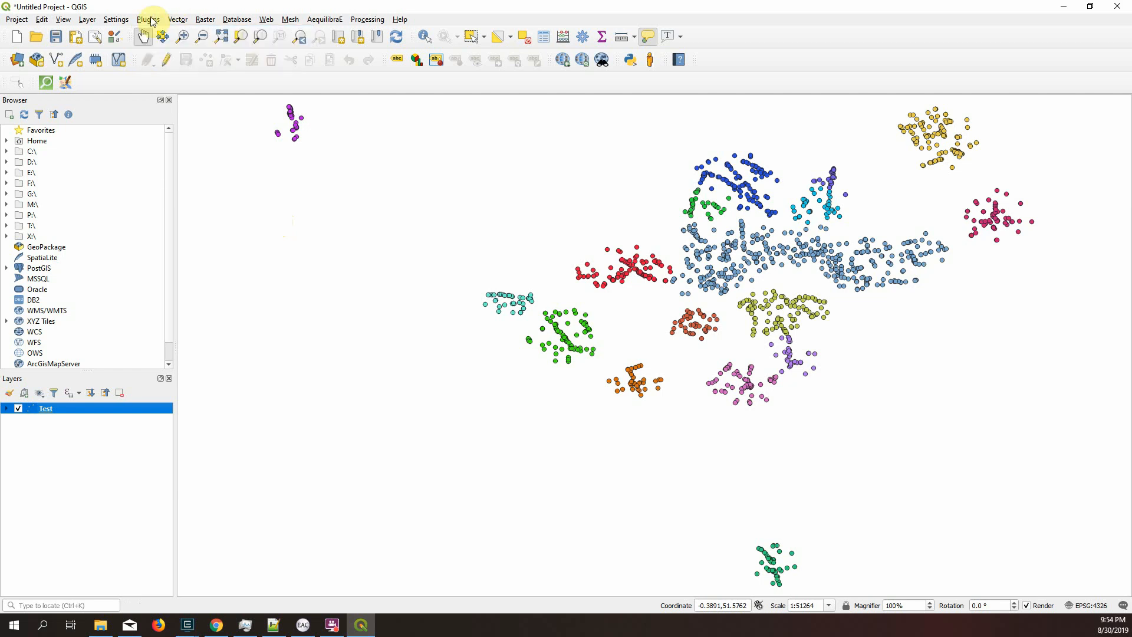
pyautogui.click(149, 20)
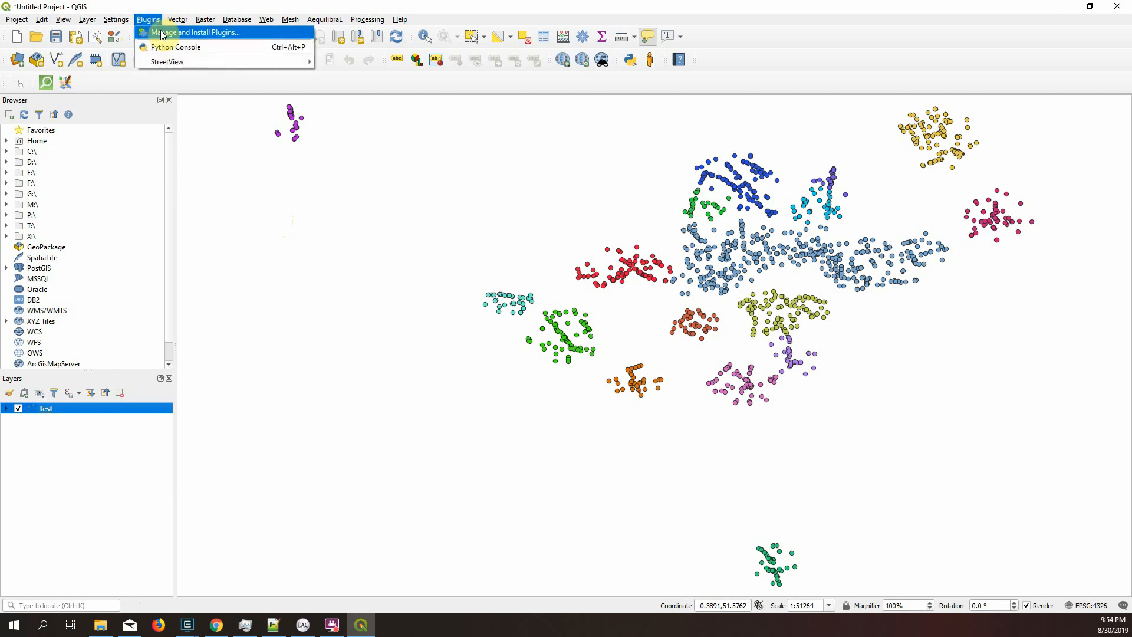
# - Search 'filter' in the plugin manager, install Get Them Filtered, and return to the Plugins menu
pyautogui.click(193, 32)
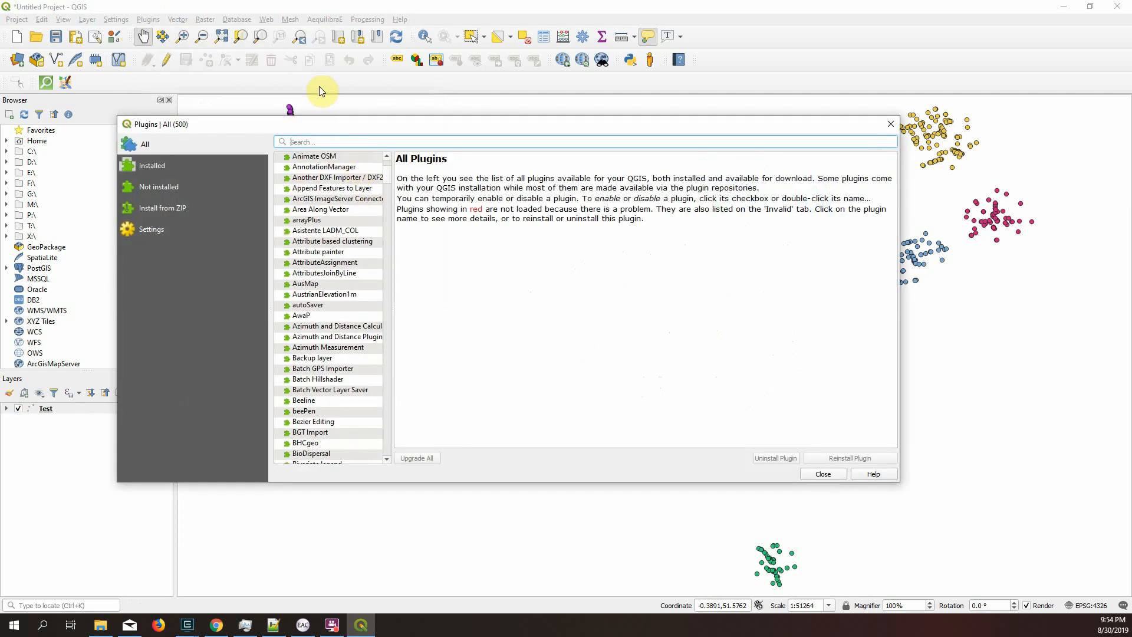
pyautogui.write('filter')
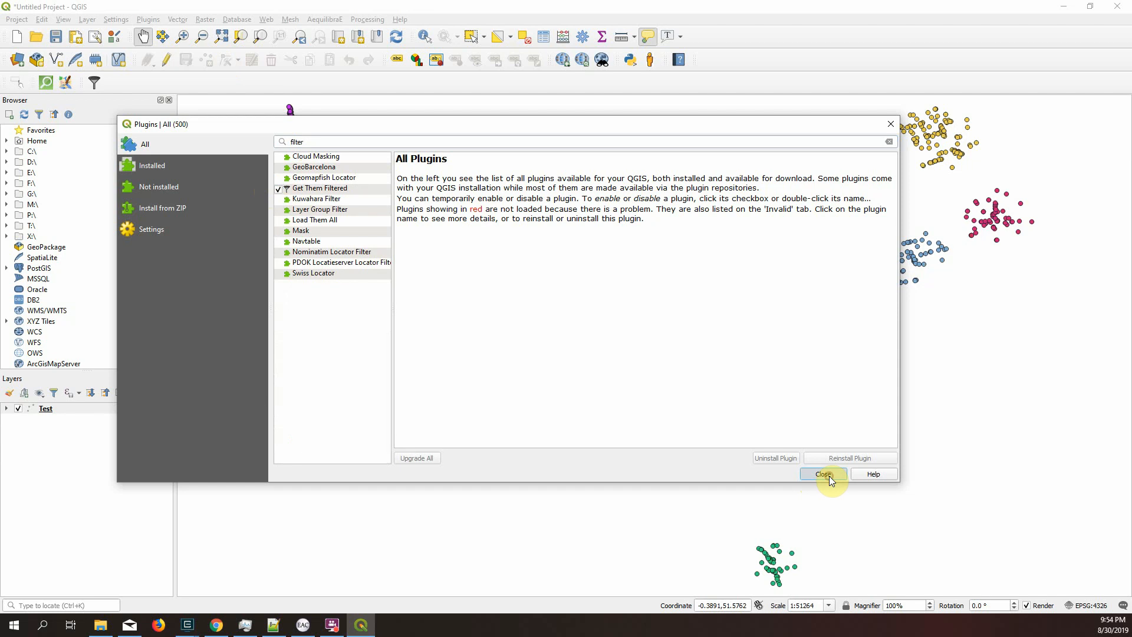
pyautogui.click(822, 474)
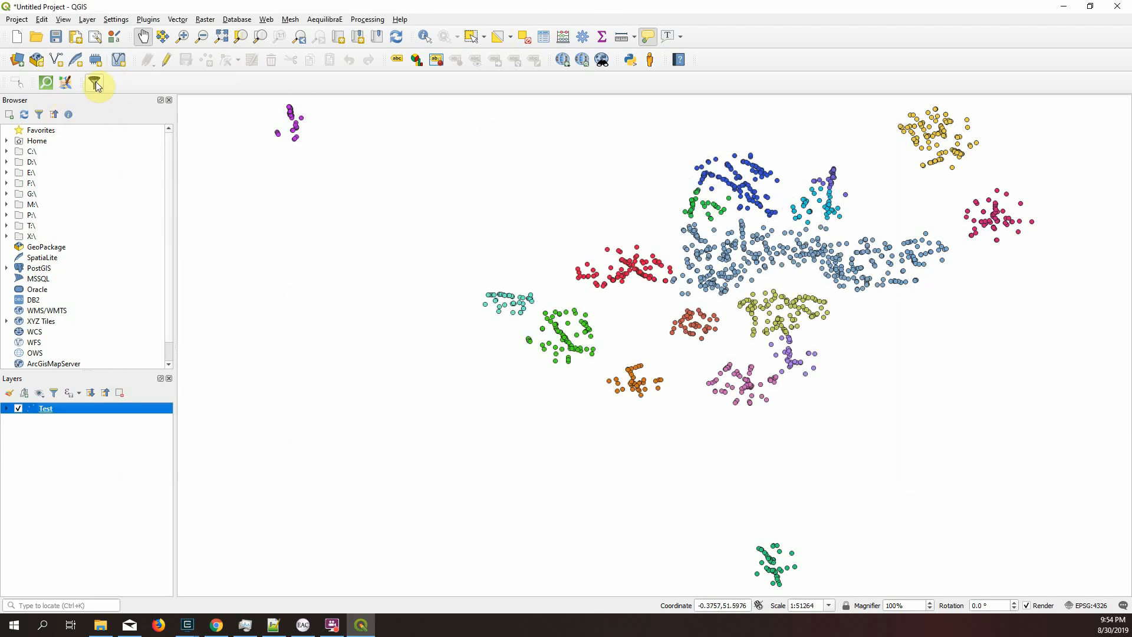
pyautogui.moveTo(101, 89)
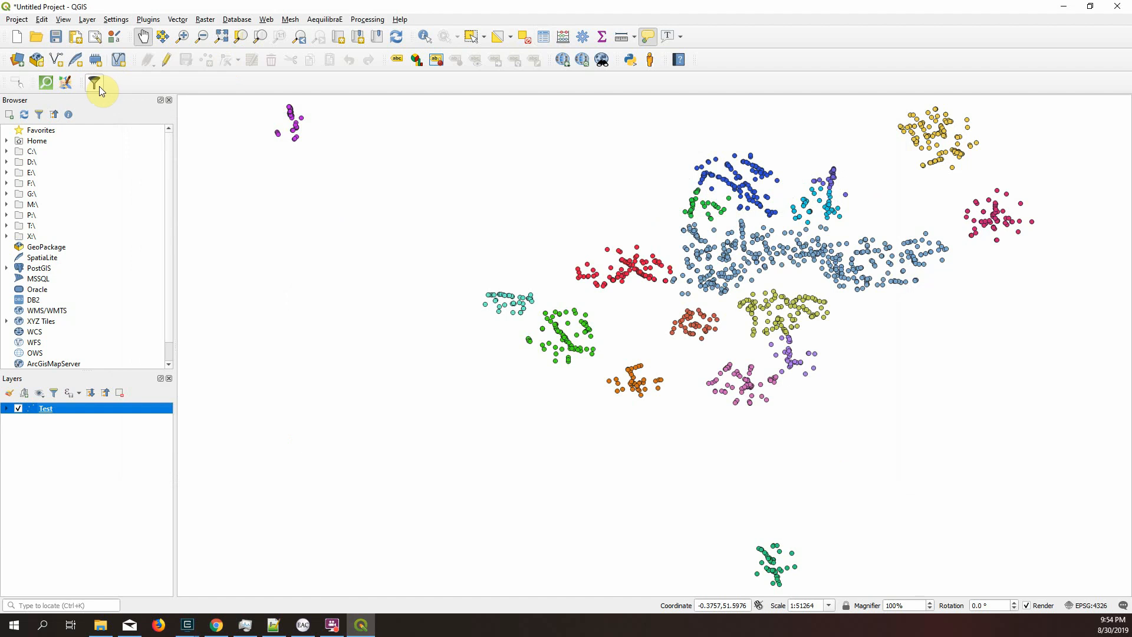
pyautogui.click(148, 20)
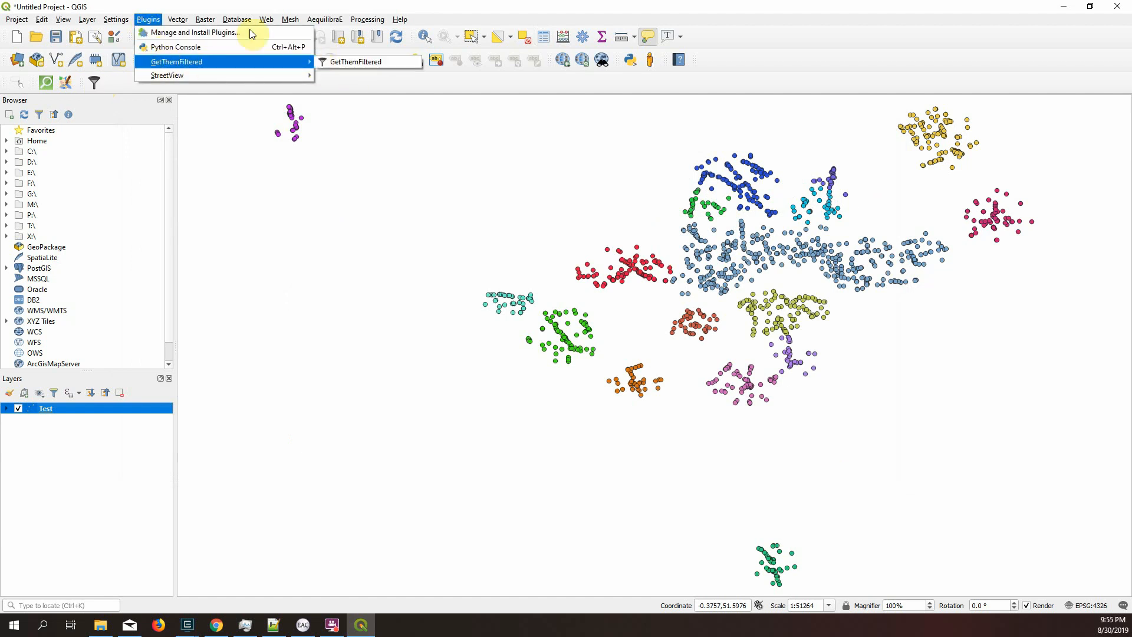
# - Launch the Get 'em filtered! window for the Test layer listing values 0 to 16
pyautogui.click(355, 62)
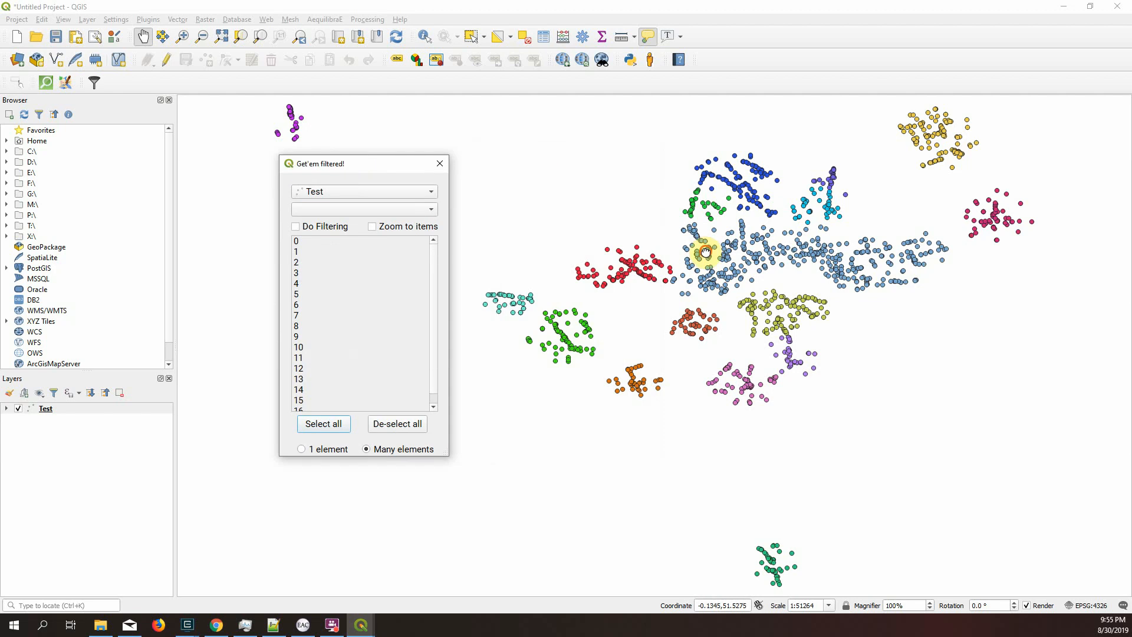
pyautogui.scroll(3)
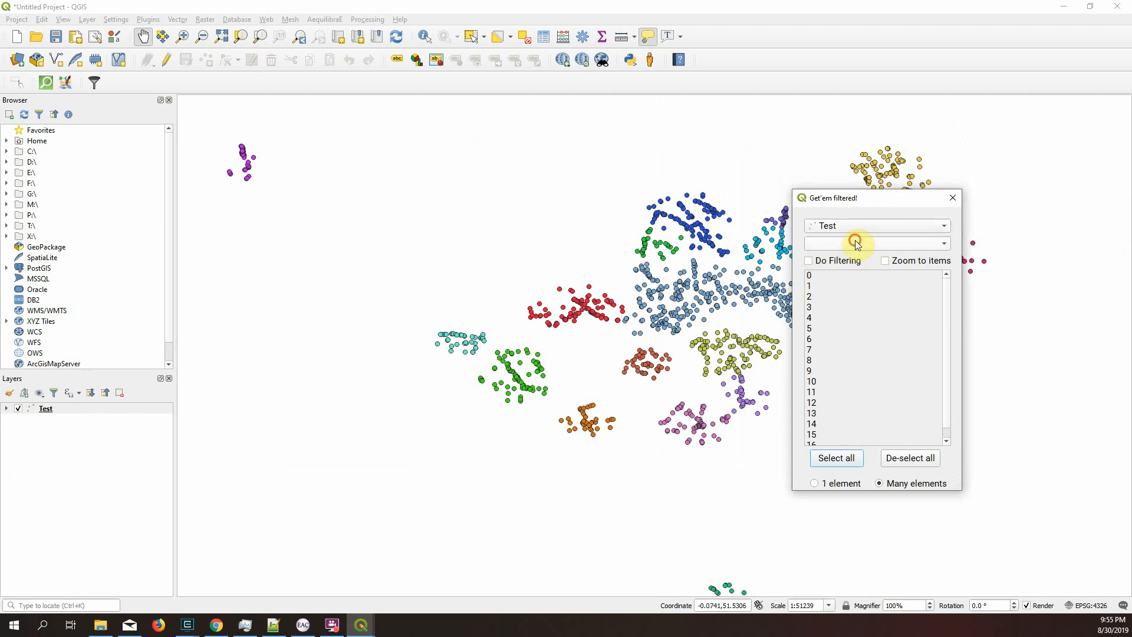
# - Filter by full_id with Do Filtering and Zoom to items on, restricted to a single element
pyautogui.click(874, 243)
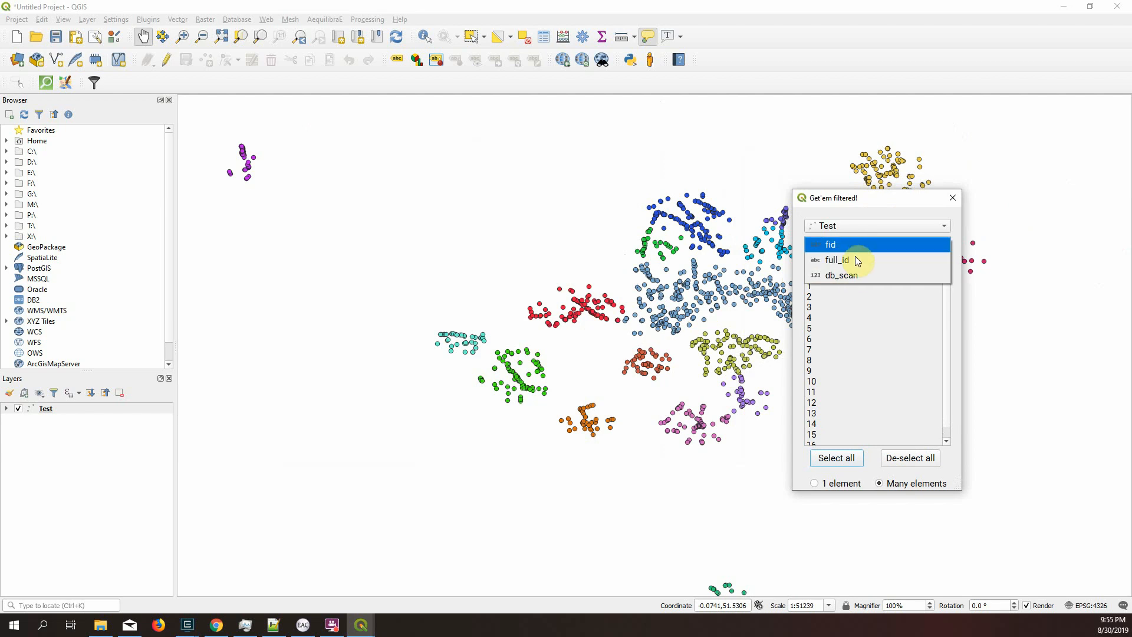
pyautogui.click(840, 259)
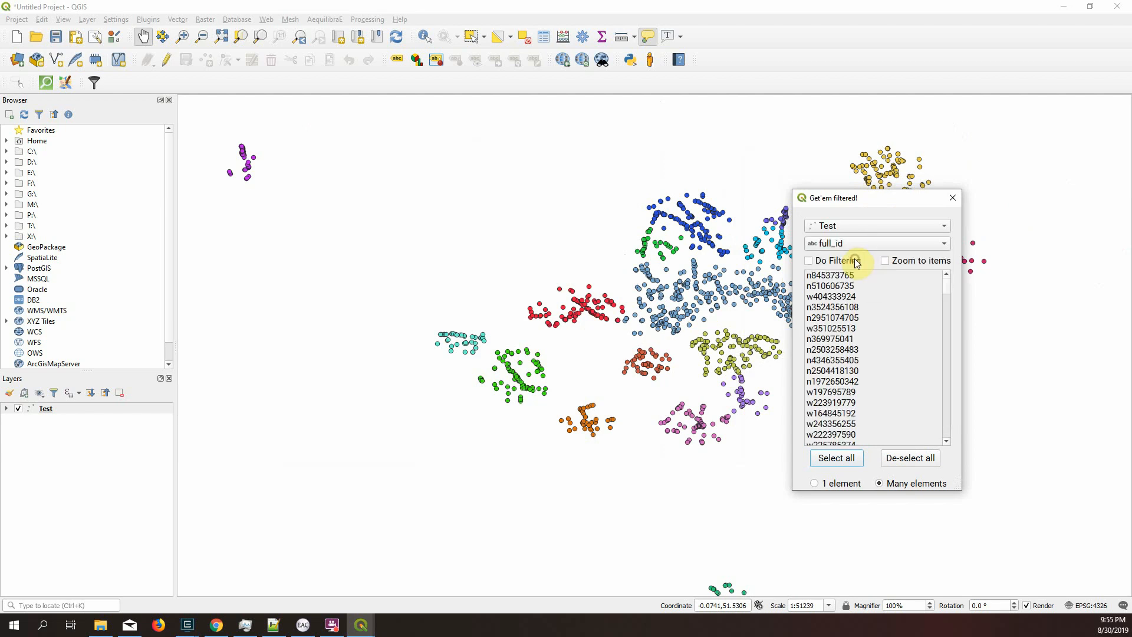
pyautogui.moveTo(847, 475)
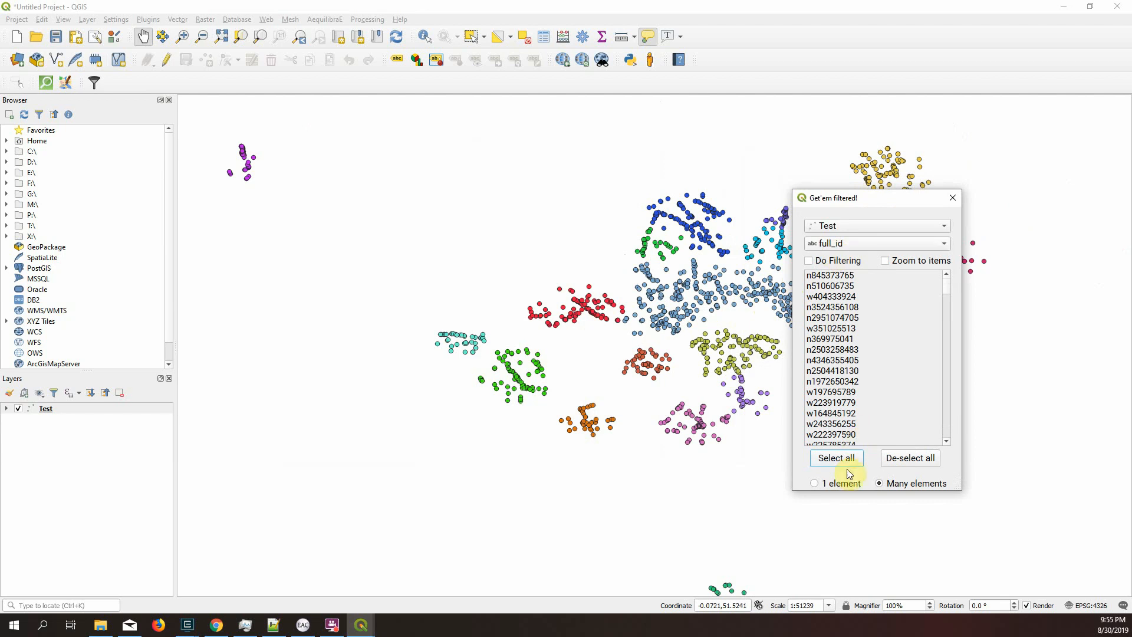
pyautogui.click(809, 259)
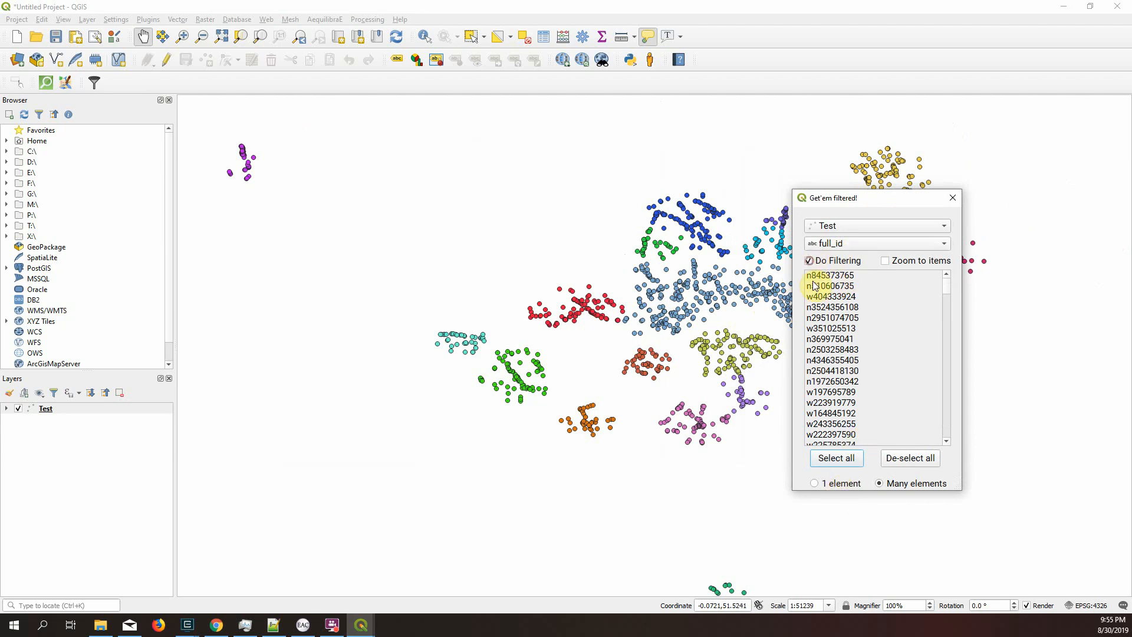
pyautogui.click(886, 261)
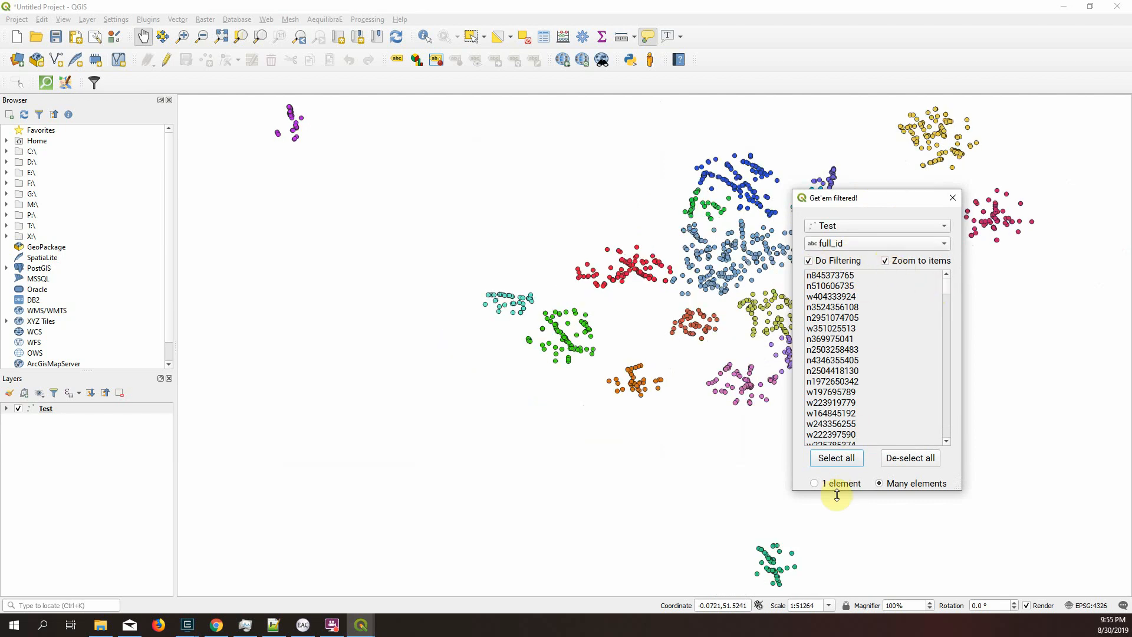
pyautogui.click(815, 484)
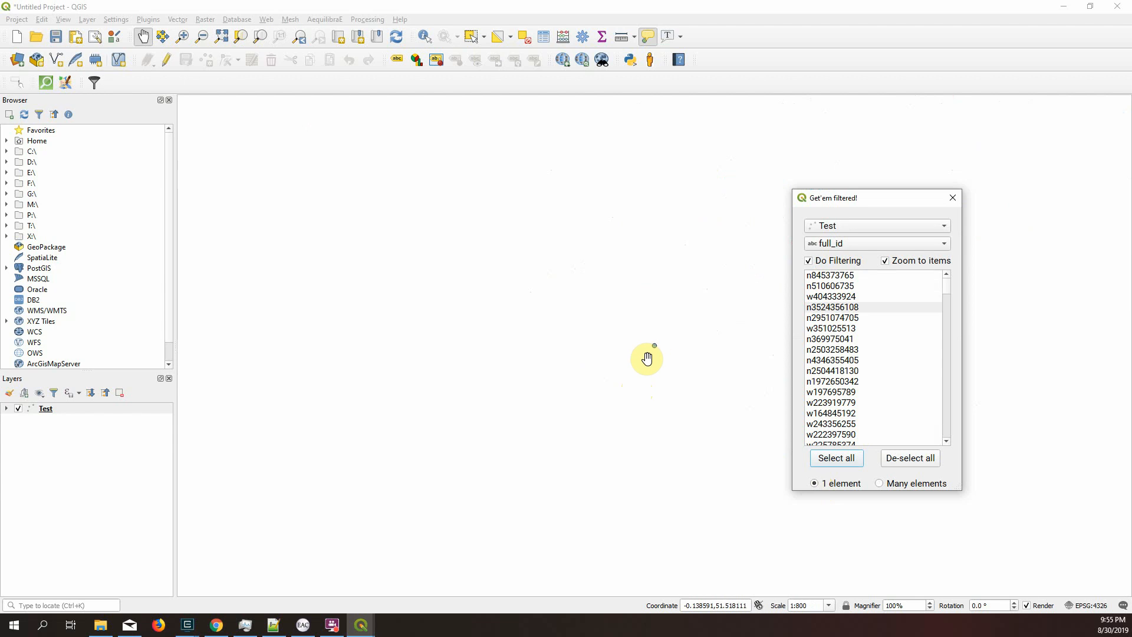
pyautogui.moveTo(867, 251)
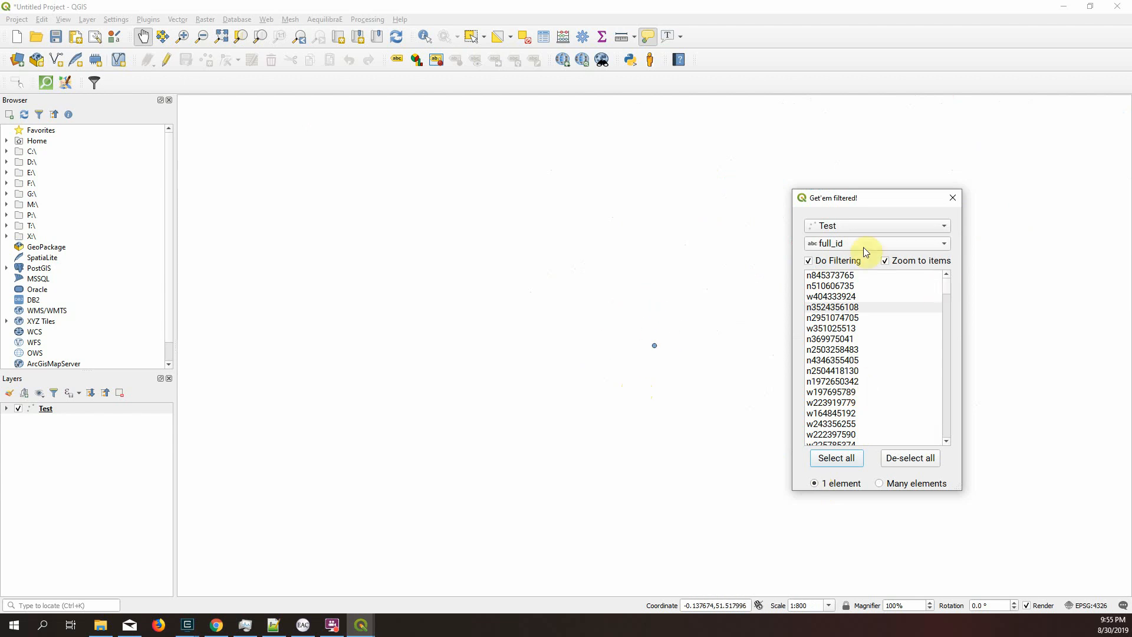
pyautogui.click(877, 243)
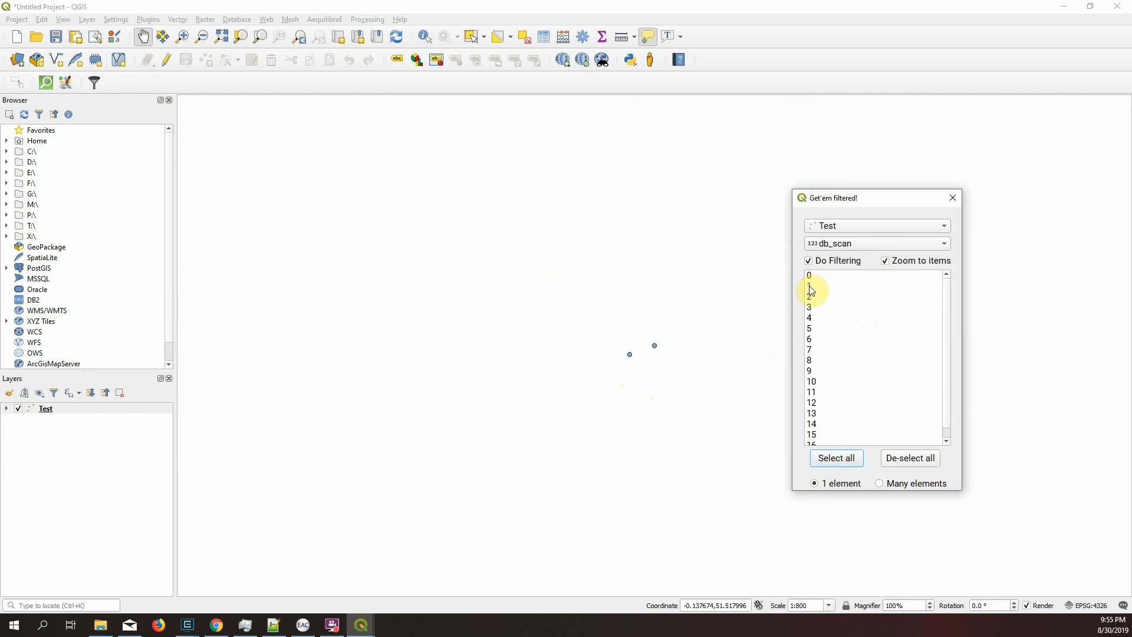
# - Filter the layer to individual db_scan cluster values one after another, zooming to each
pyautogui.click(809, 286)
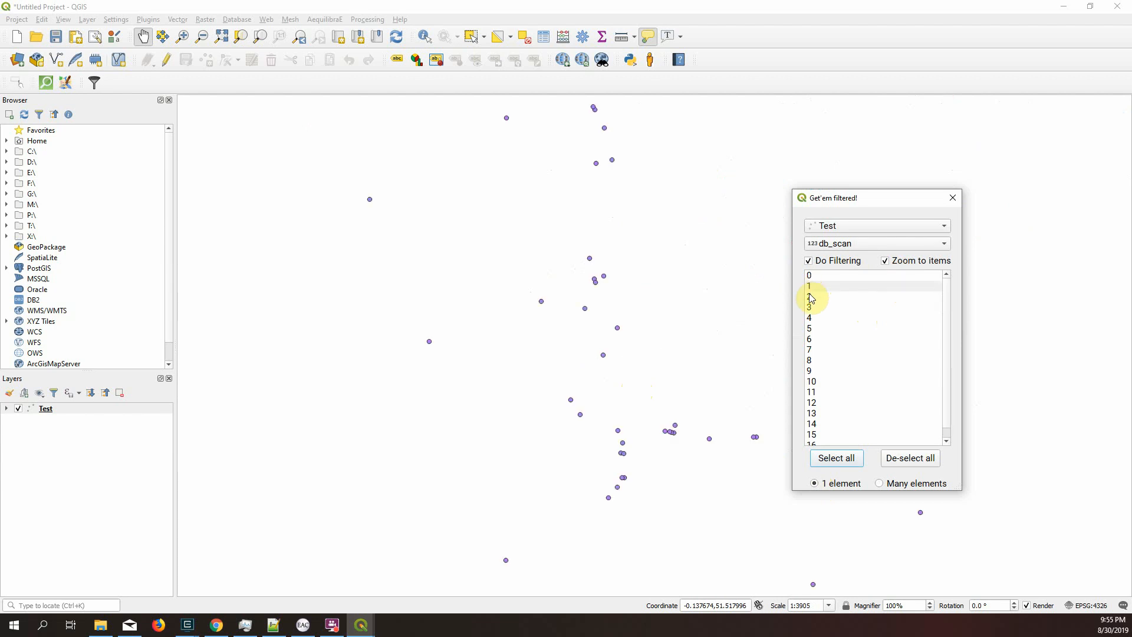
pyautogui.click(810, 297)
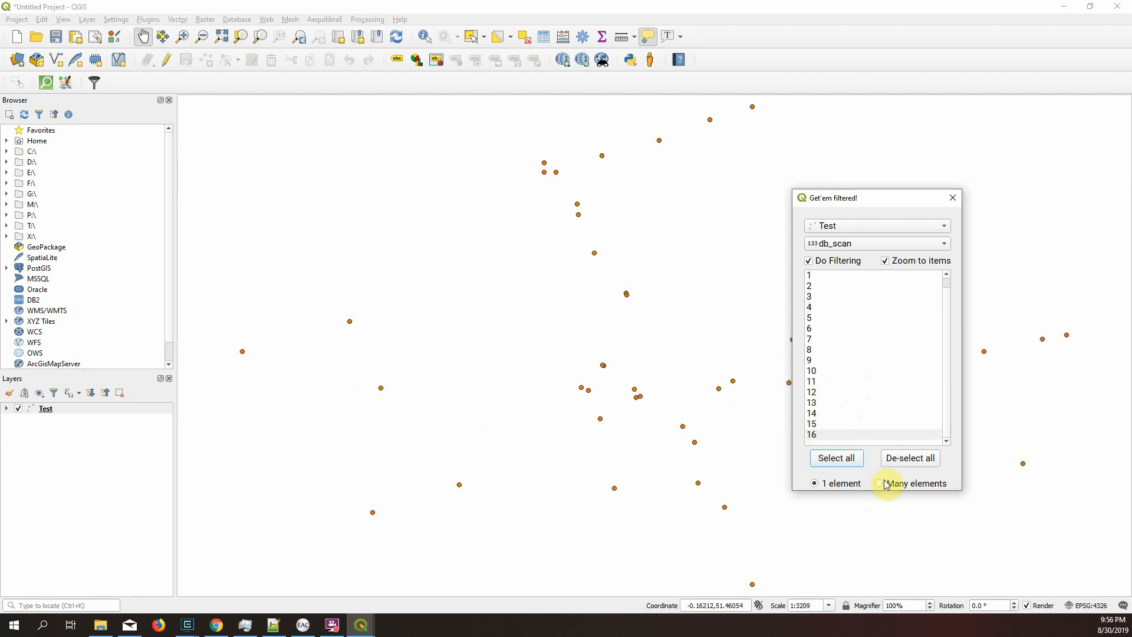
# - Switch the filter to 'Many elements' mode and move the dialog off the clusters
pyautogui.click(878, 484)
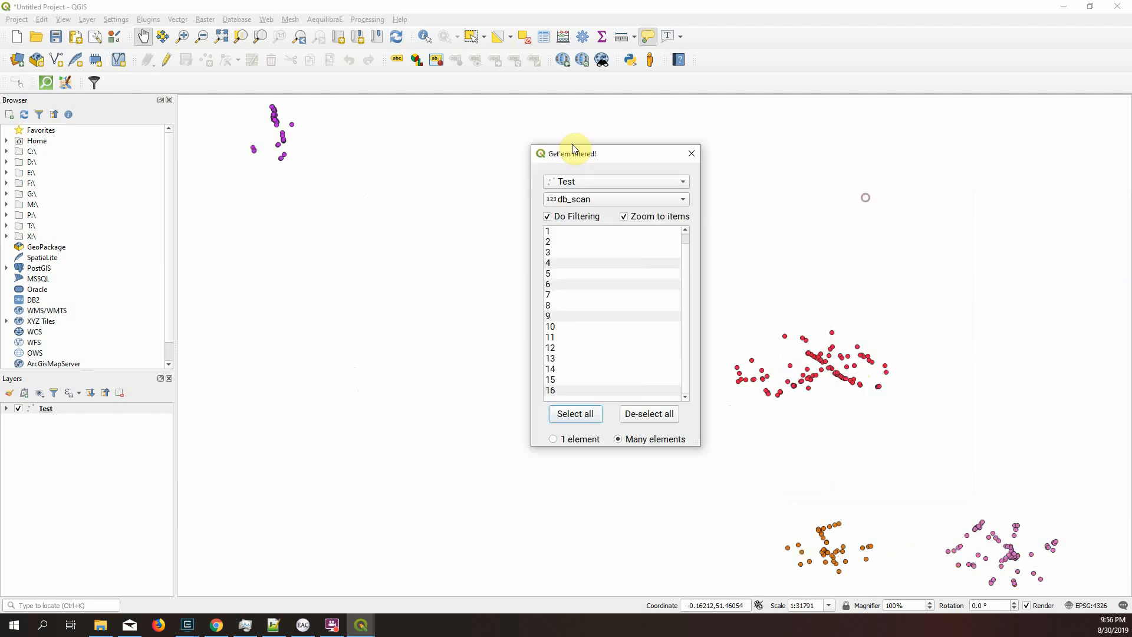
pyautogui.moveTo(578, 153); pyautogui.dragTo(513, 136)
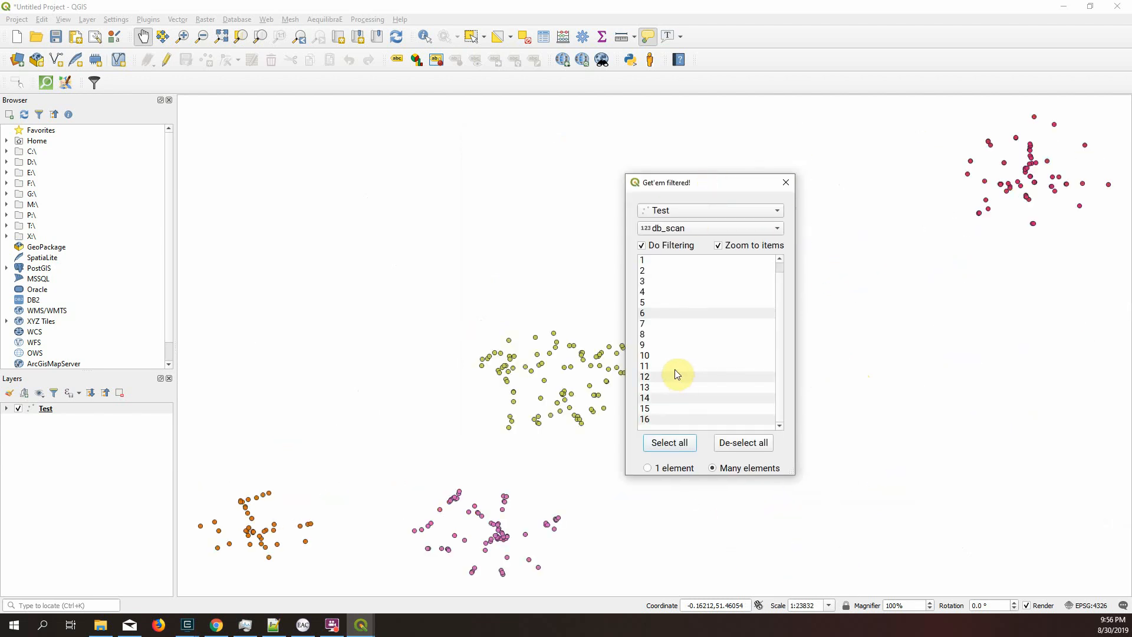
pyautogui.moveTo(323, 321)
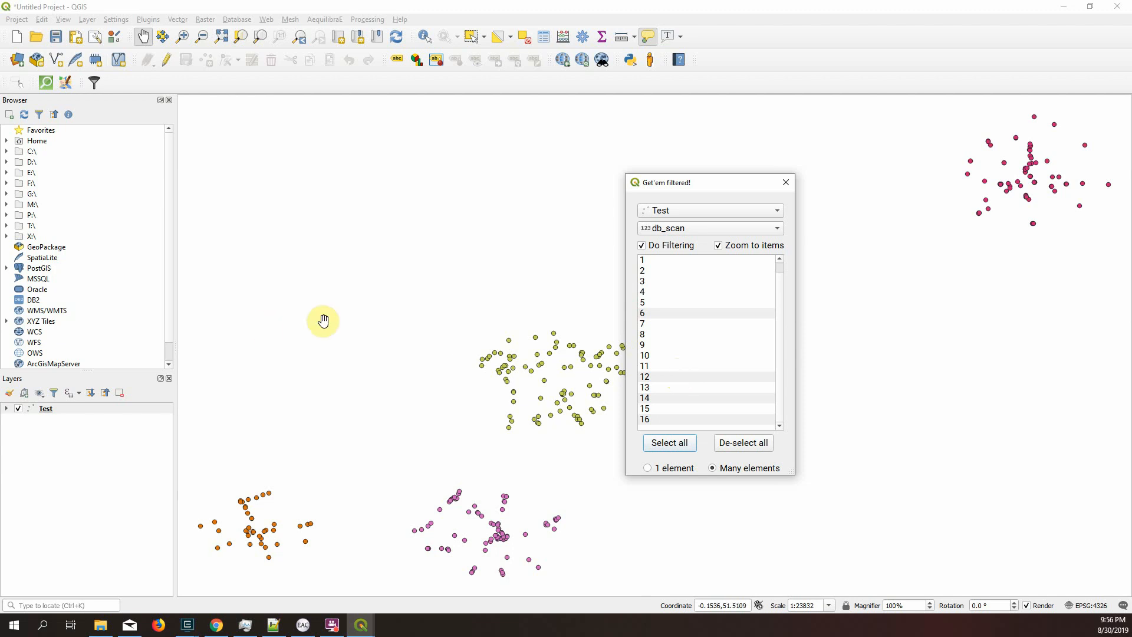